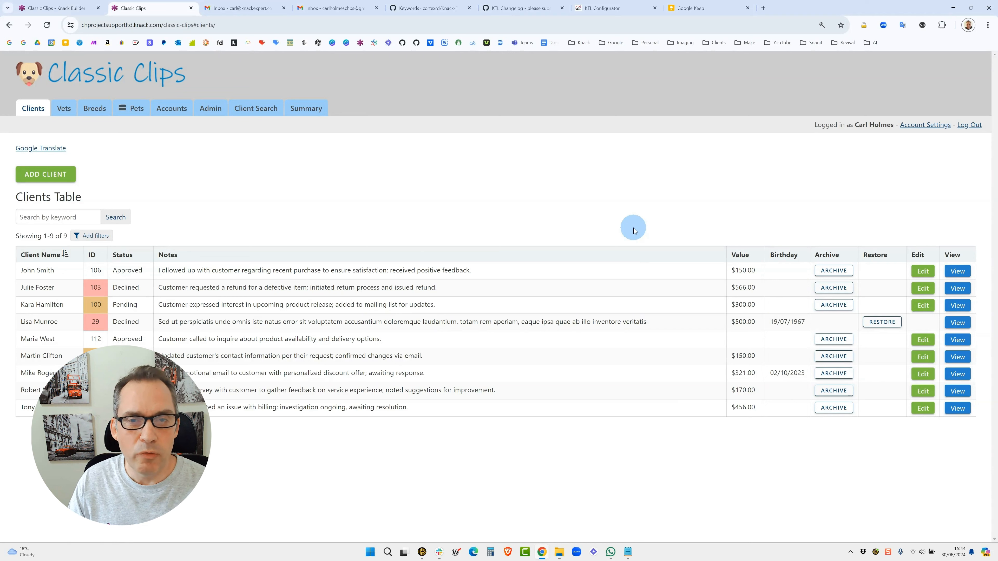
{"action": "mouse_move", "coordinate": [430, 22]}
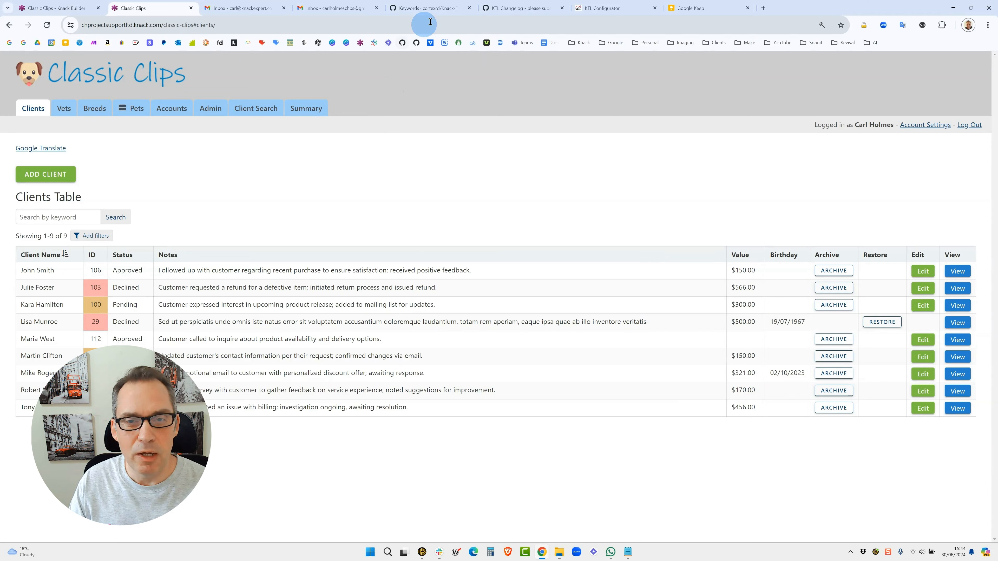
Review the newest KTL Changelog comment describing what's new in KTL v0.26.1.
{"action": "left_click", "coordinate": [521, 8]}
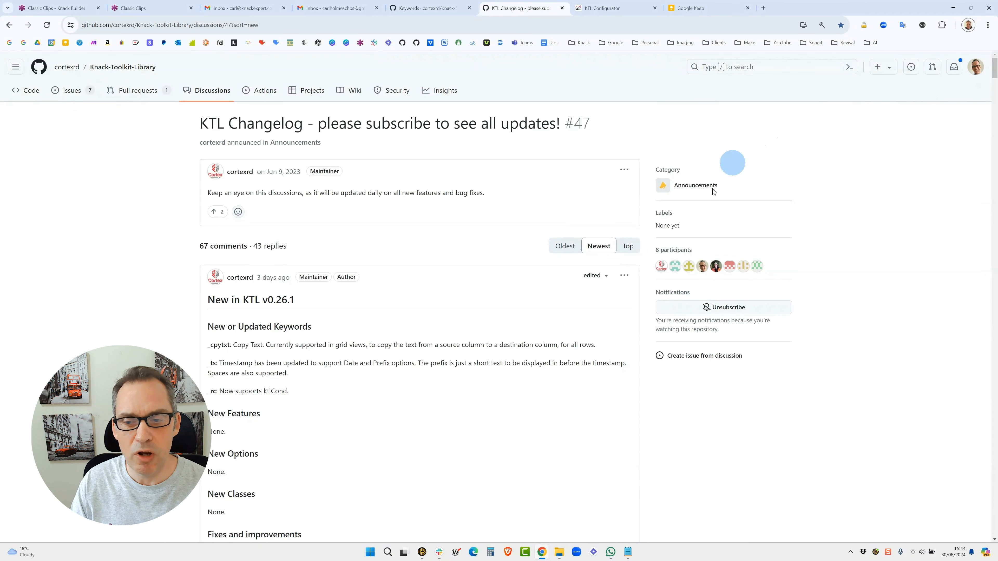
{"action": "mouse_move", "coordinate": [737, 307]}
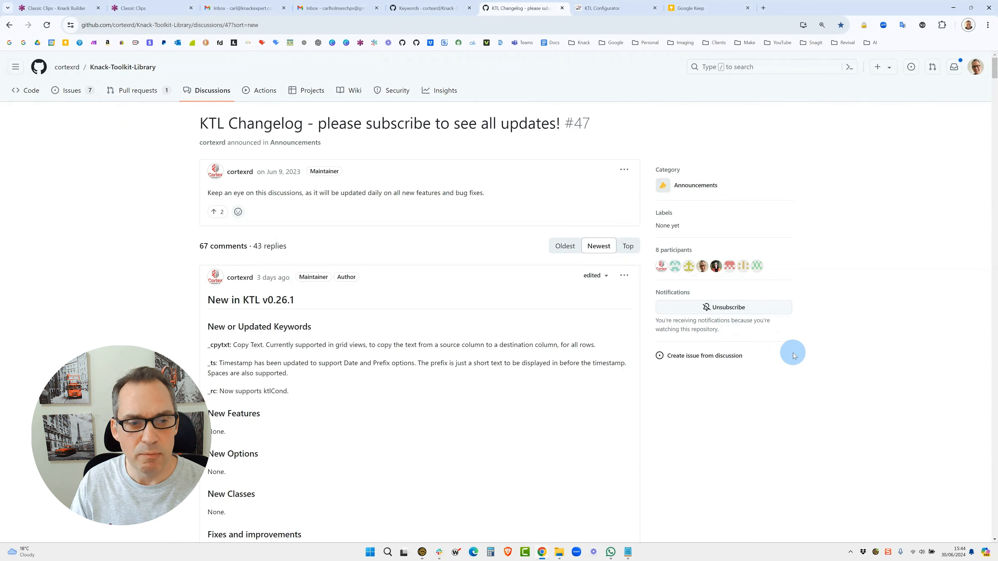
{"action": "mouse_move", "coordinate": [400, 194]}
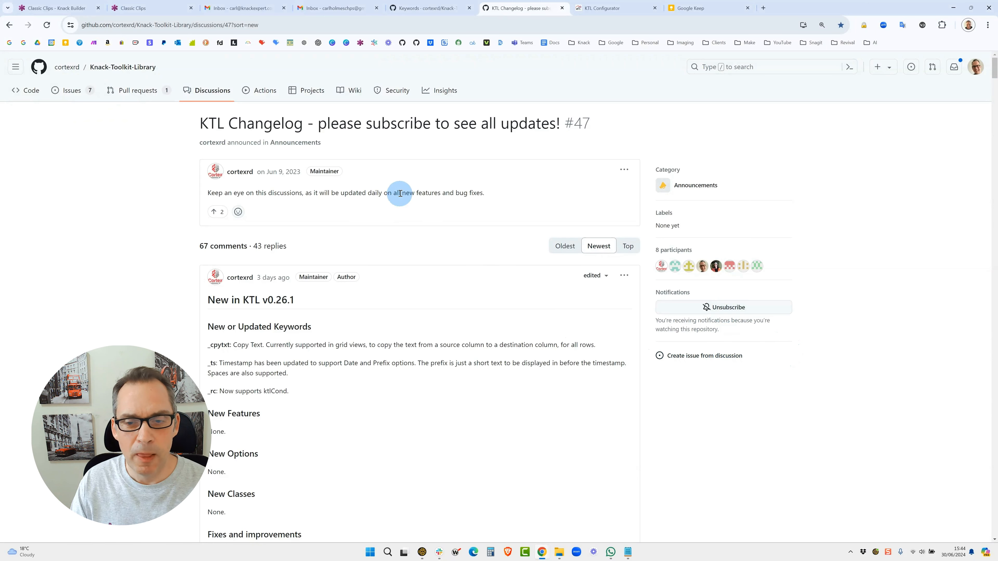
{"action": "mouse_move", "coordinate": [499, 277]}
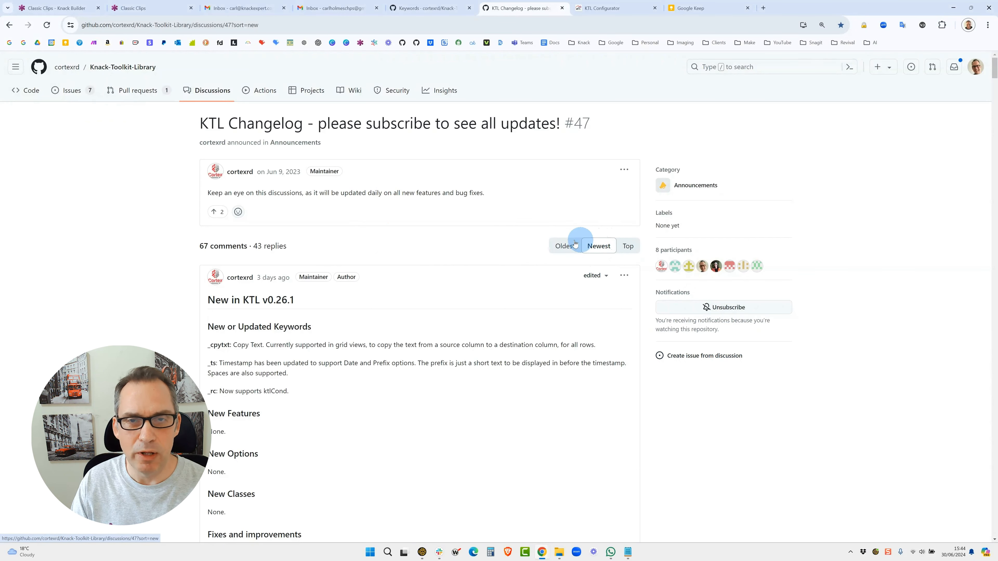
{"action": "left_click", "coordinate": [564, 246]}
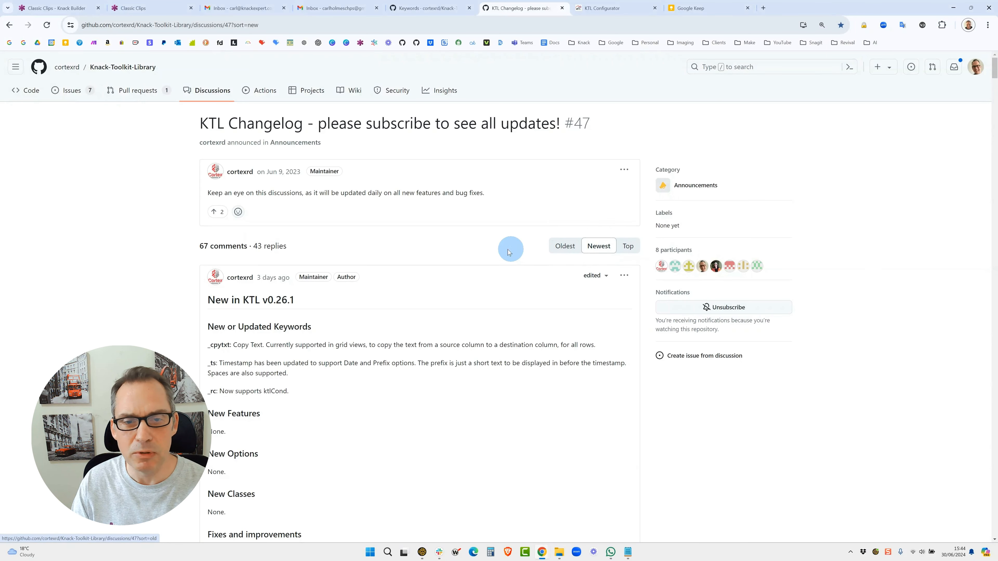
{"action": "mouse_move", "coordinate": [408, 152]}
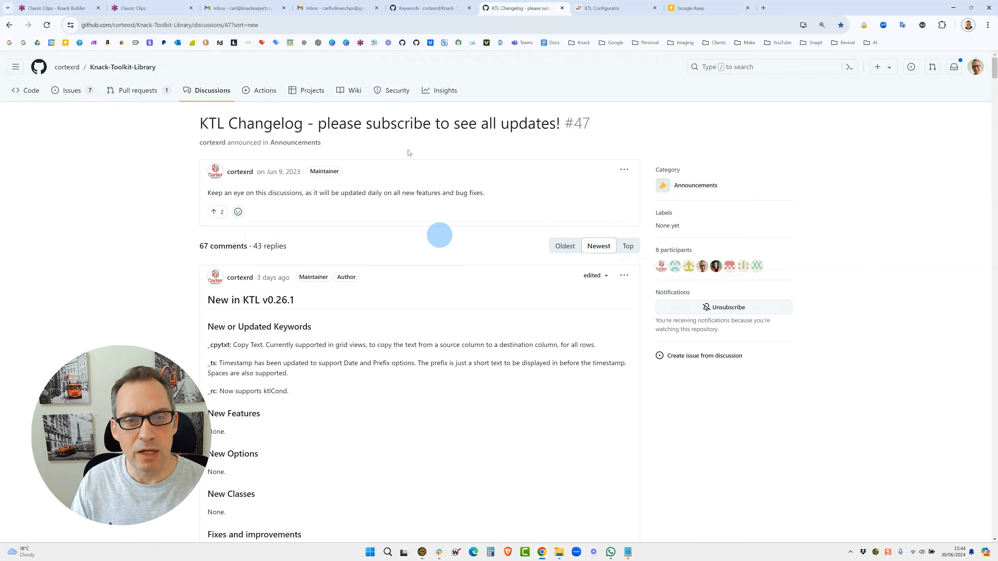
Locate the _ar=n Auto Refresh entry in the Keywords wiki's alphabetical Keywords List.
{"action": "left_click", "coordinate": [426, 8]}
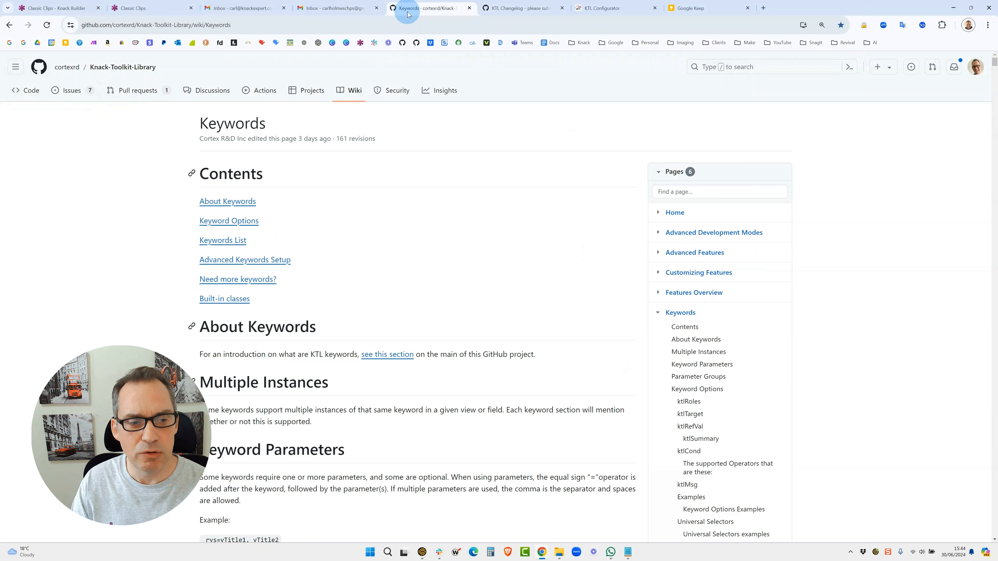
{"action": "mouse_move", "coordinate": [331, 221]}
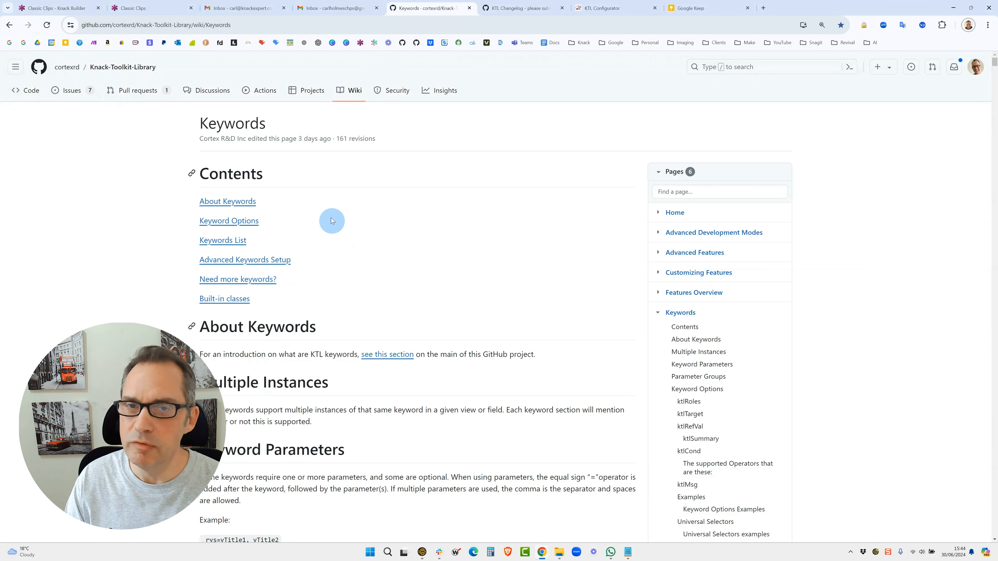
{"action": "mouse_move", "coordinate": [315, 193]}
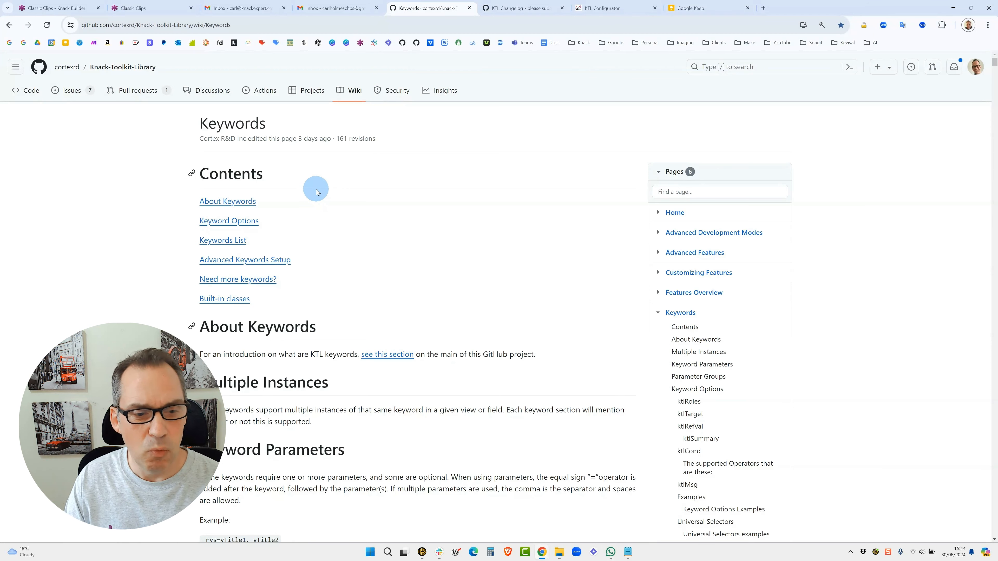
{"action": "mouse_move", "coordinate": [298, 205]}
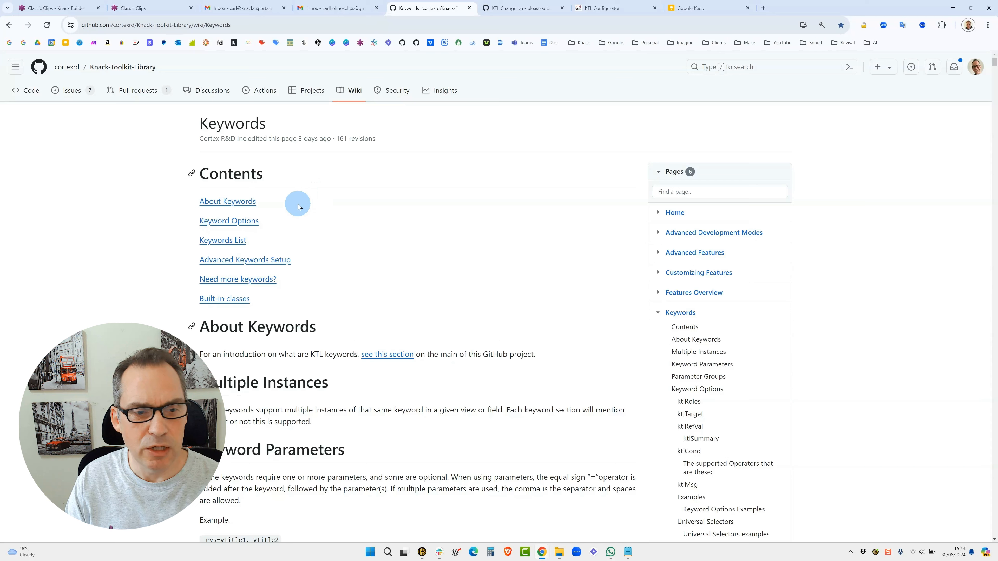
{"action": "left_click", "coordinate": [222, 241]}
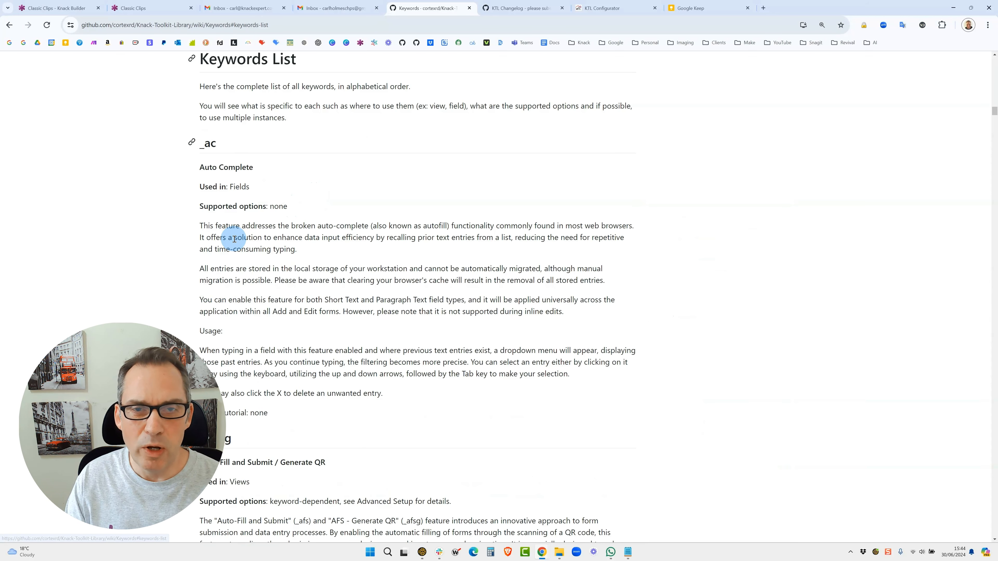
{"action": "mouse_move", "coordinate": [318, 212]}
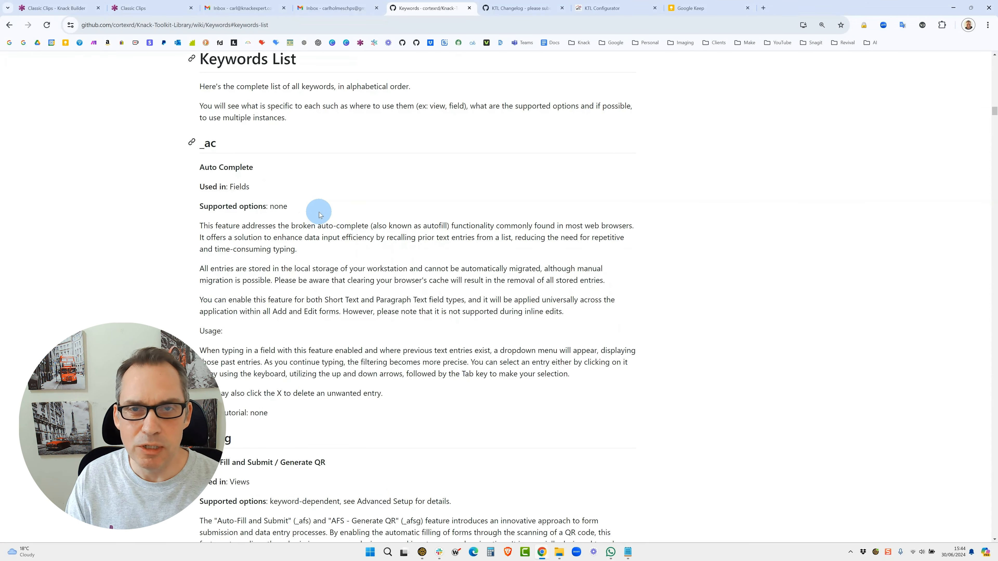
{"action": "mouse_move", "coordinate": [355, 182]}
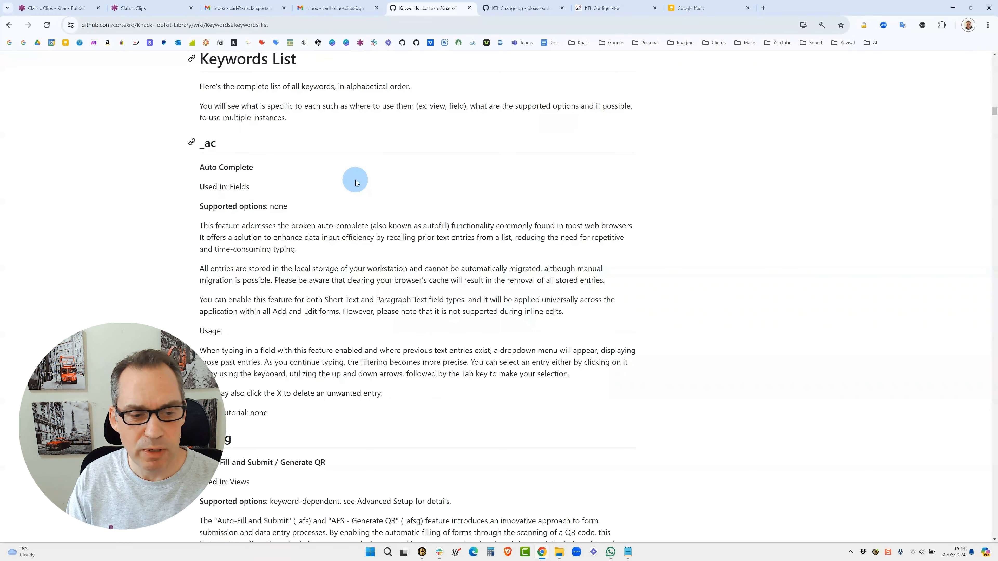
{"action": "scroll", "scroll_direction": "down", "scroll_amount": 3}
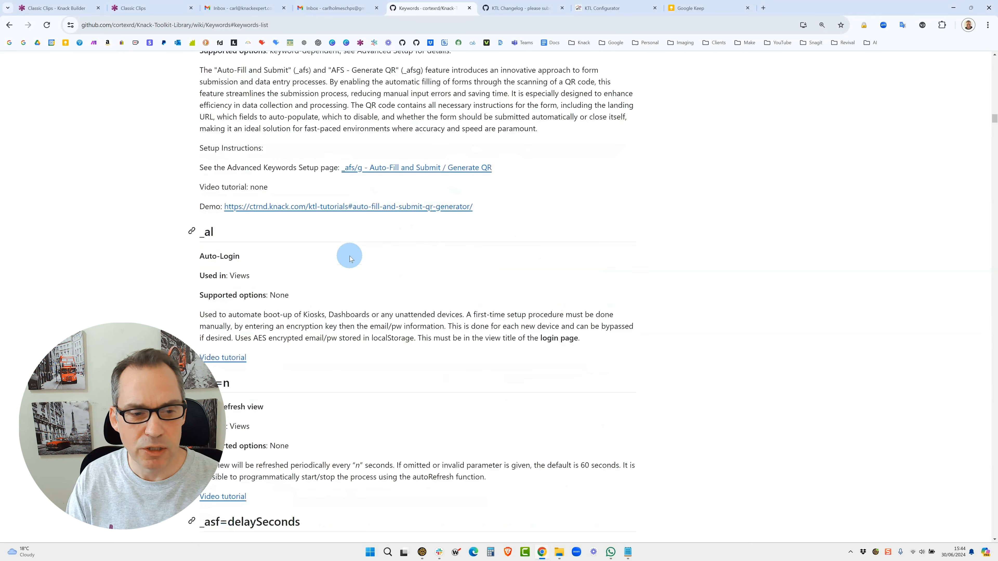
{"action": "scroll", "scroll_direction": "down", "scroll_amount": 3}
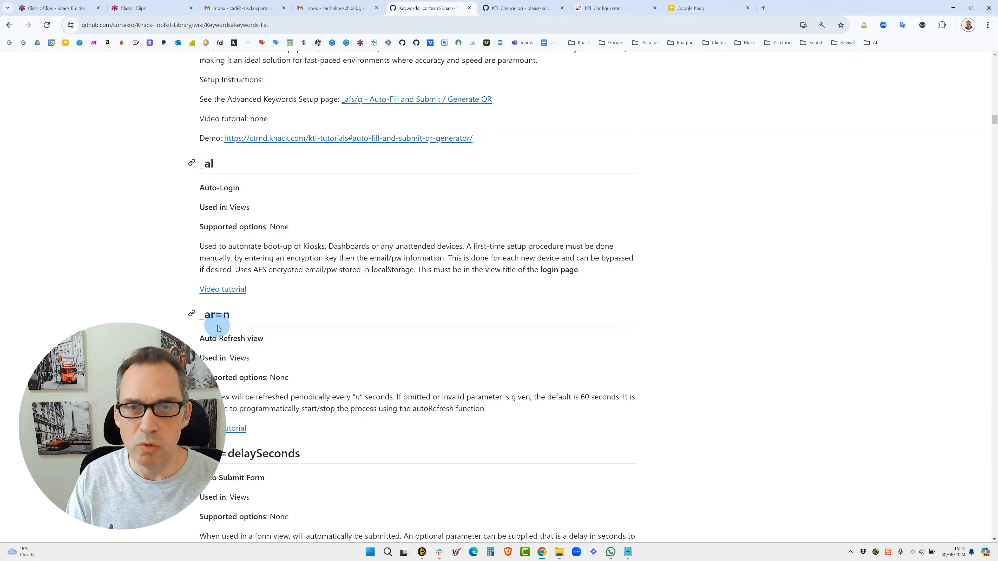
{"action": "mouse_move", "coordinate": [242, 335]}
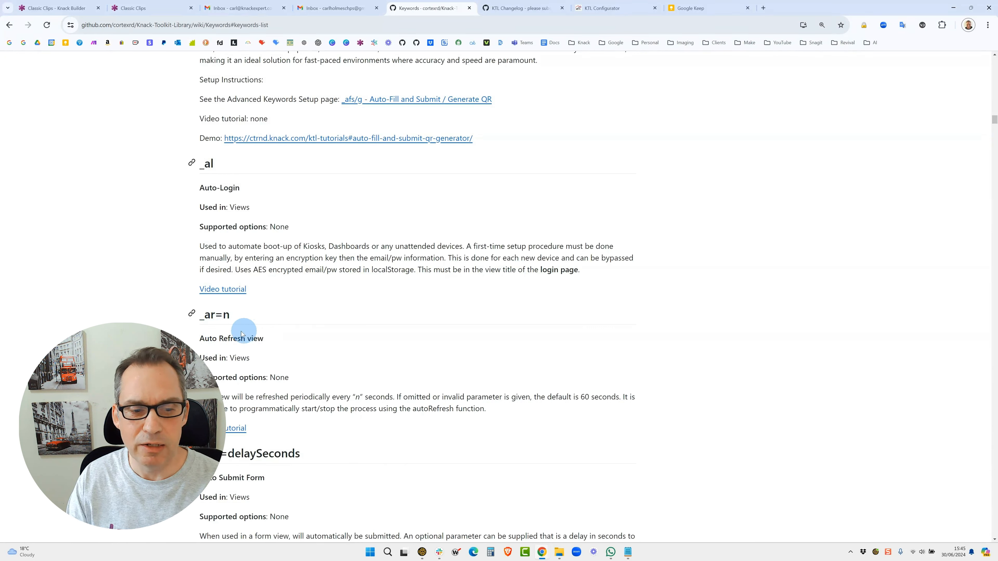
{"action": "mouse_move", "coordinate": [241, 325]}
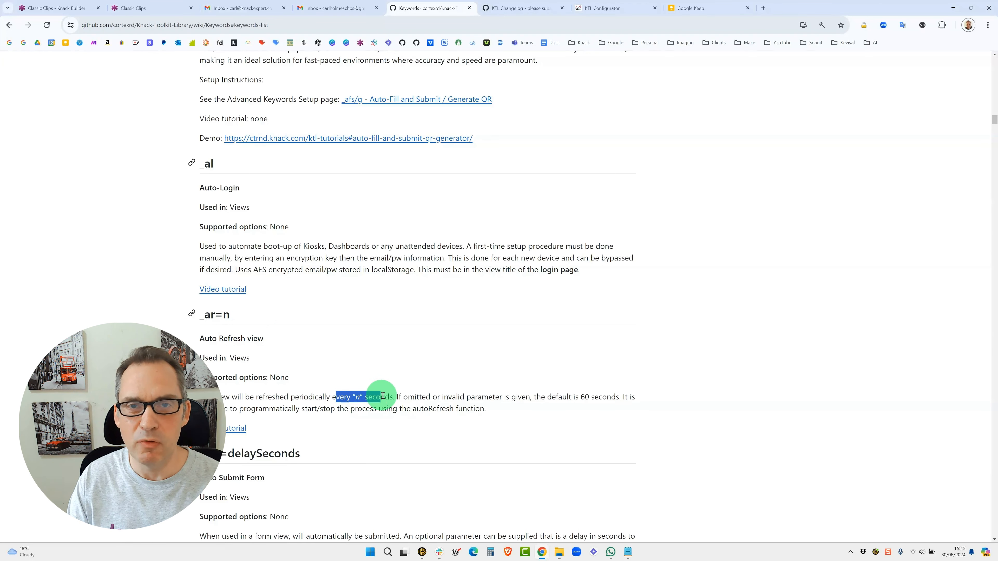
{"action": "mouse_move", "coordinate": [448, 354]}
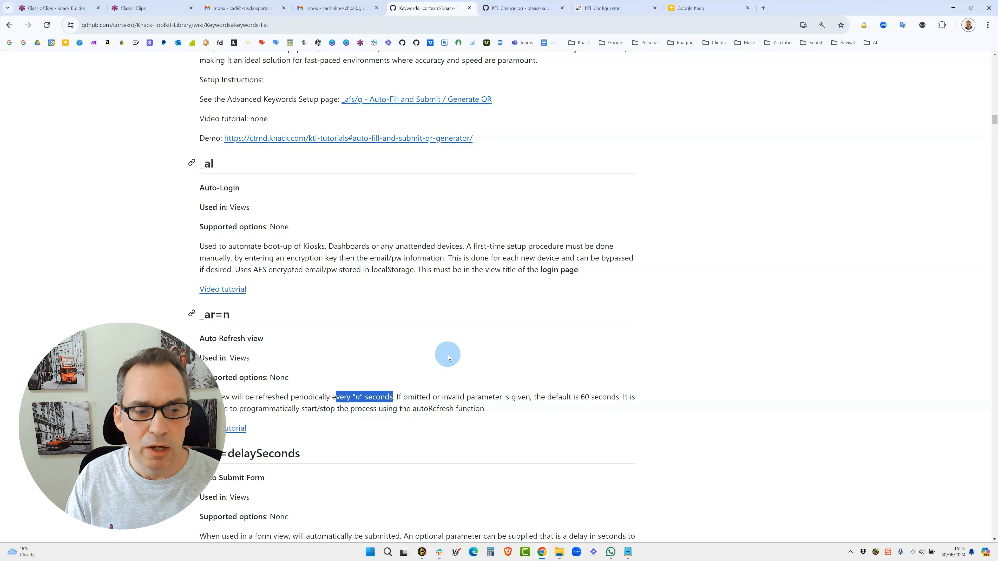
{"action": "mouse_move", "coordinate": [201, 317]}
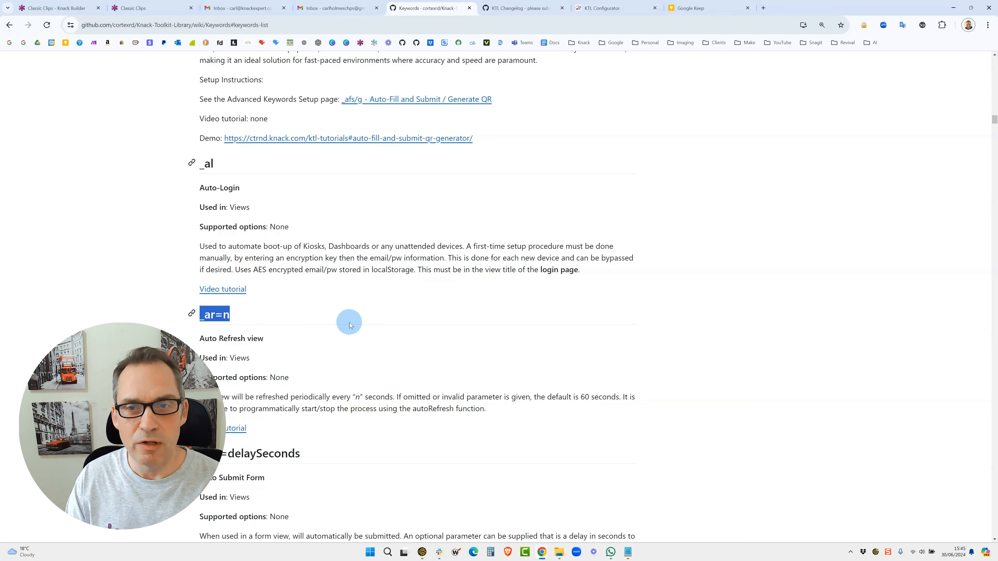
{"action": "mouse_move", "coordinate": [588, 21]}
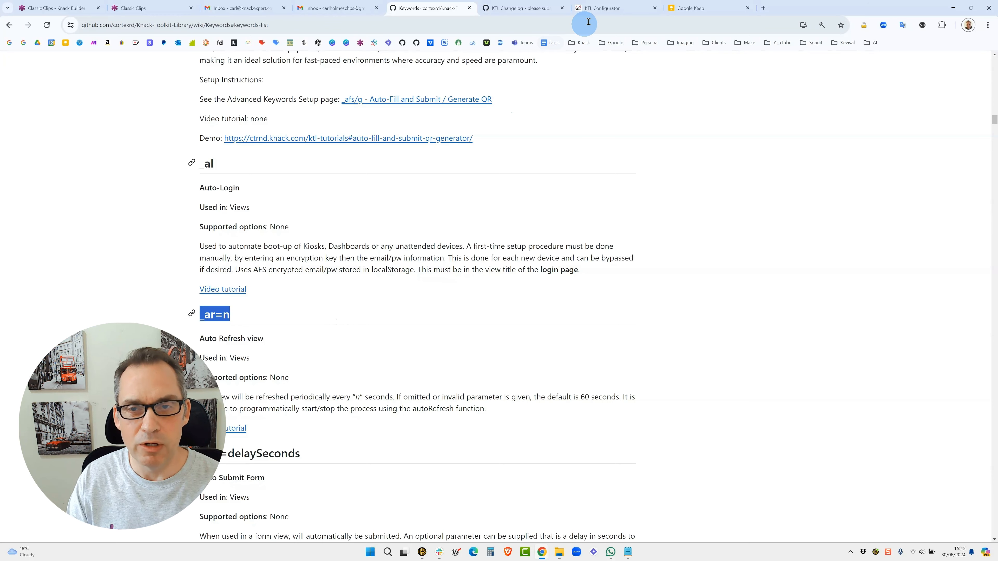
Name the app Classic Clips and confirm the KTL Loader and Version Info Bar checkboxes are enabled.
{"action": "left_click", "coordinate": [613, 8]}
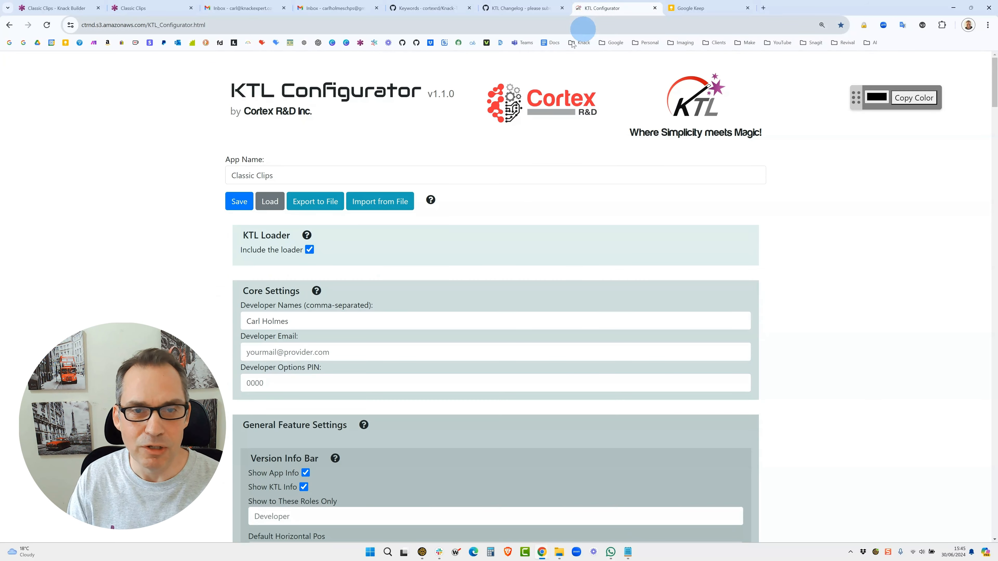
{"action": "mouse_move", "coordinate": [451, 148]}
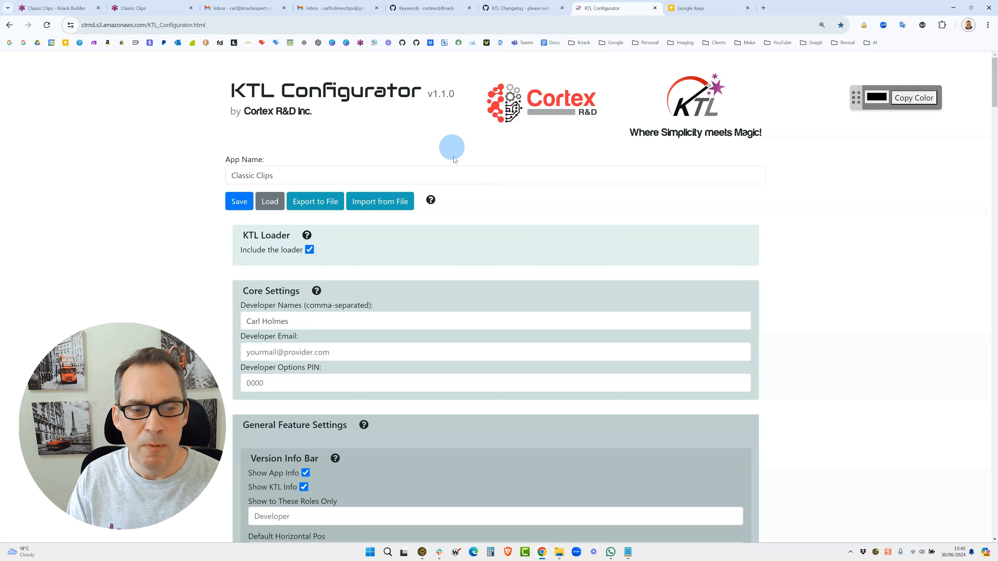
{"action": "mouse_move", "coordinate": [445, 243]}
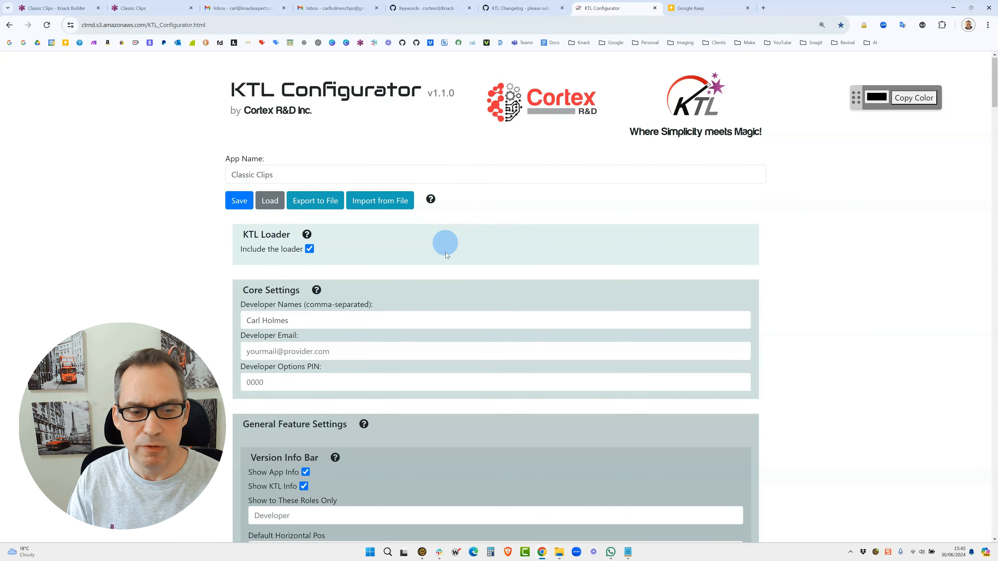
{"action": "scroll", "scroll_direction": "down", "scroll_amount": 3}
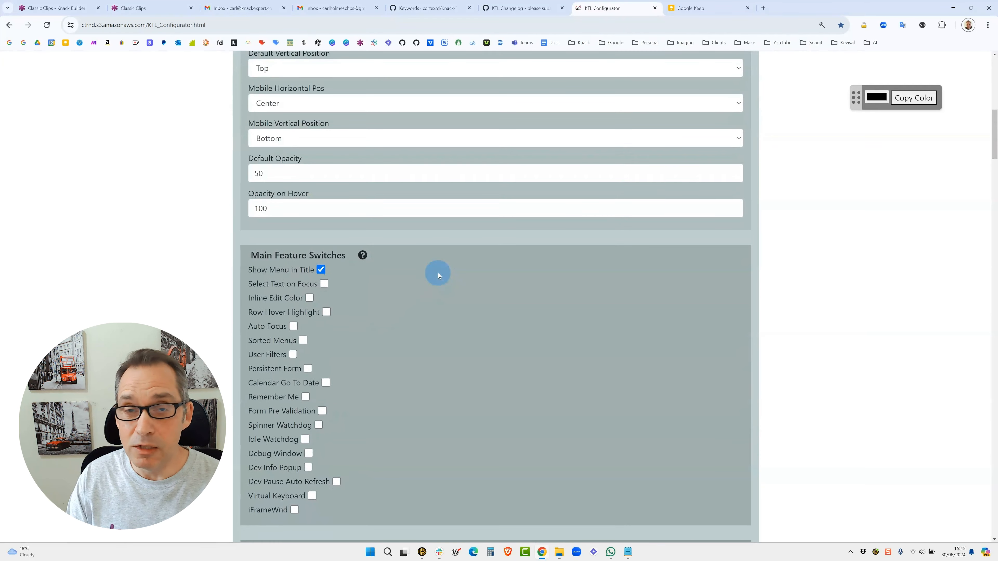
{"action": "mouse_move", "coordinate": [411, 286]}
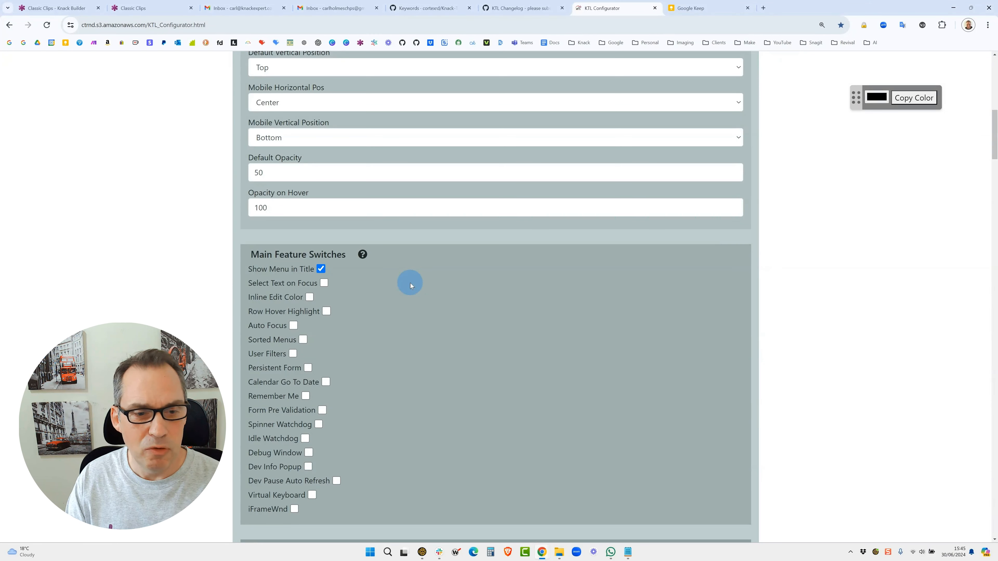
{"action": "mouse_move", "coordinate": [261, 298]}
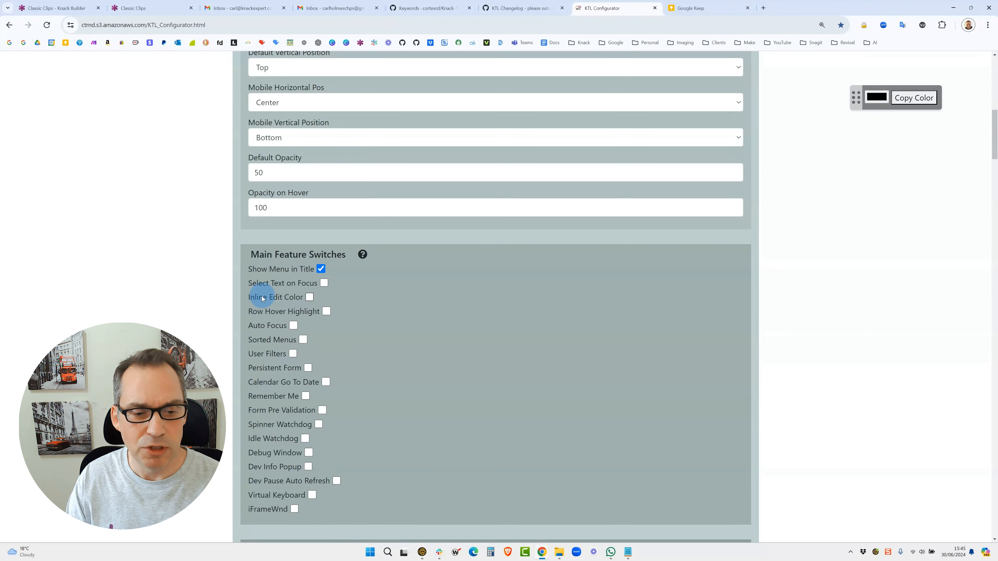
{"action": "mouse_move", "coordinate": [275, 502]}
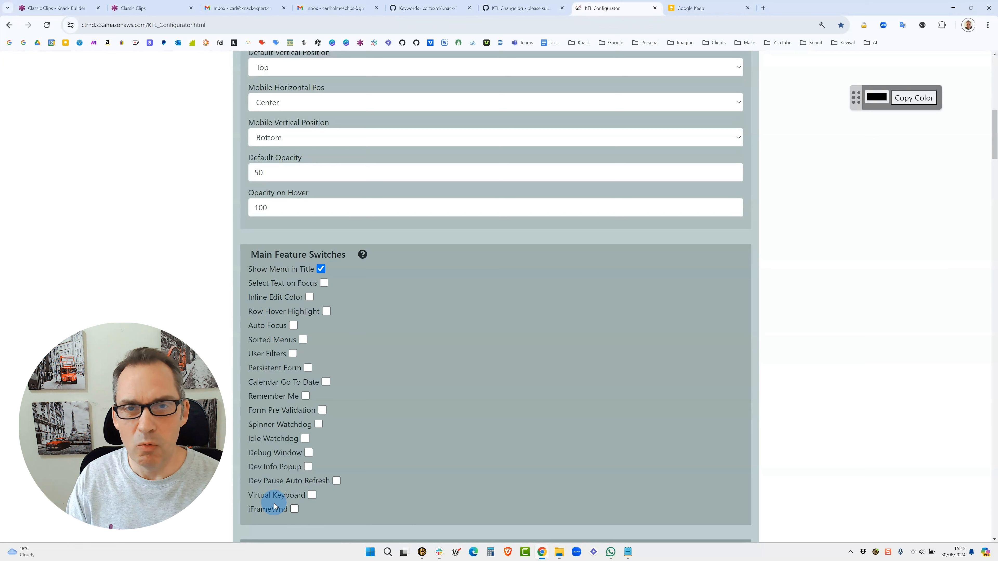
{"action": "mouse_move", "coordinate": [474, 378]}
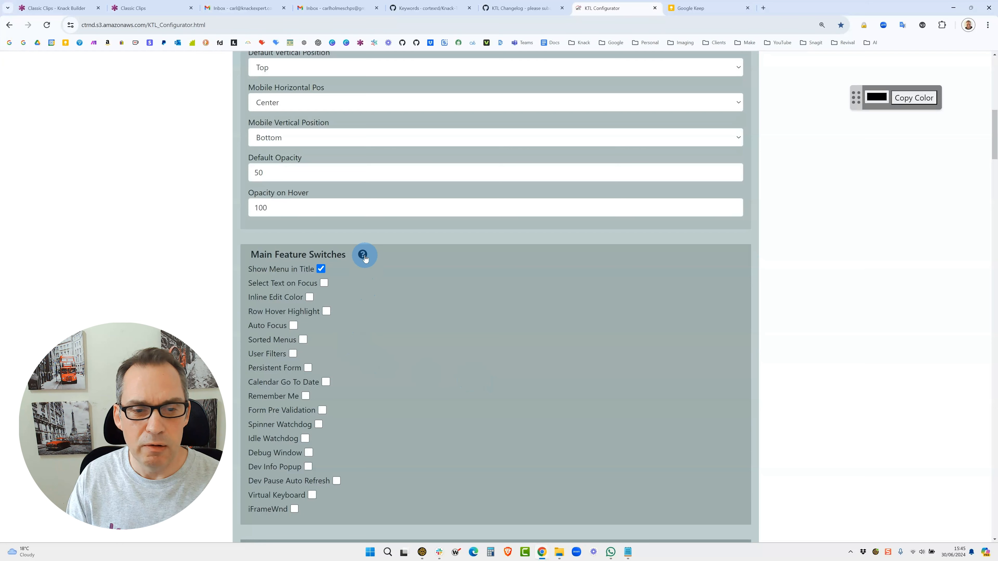
{"action": "mouse_move", "coordinate": [372, 259]}
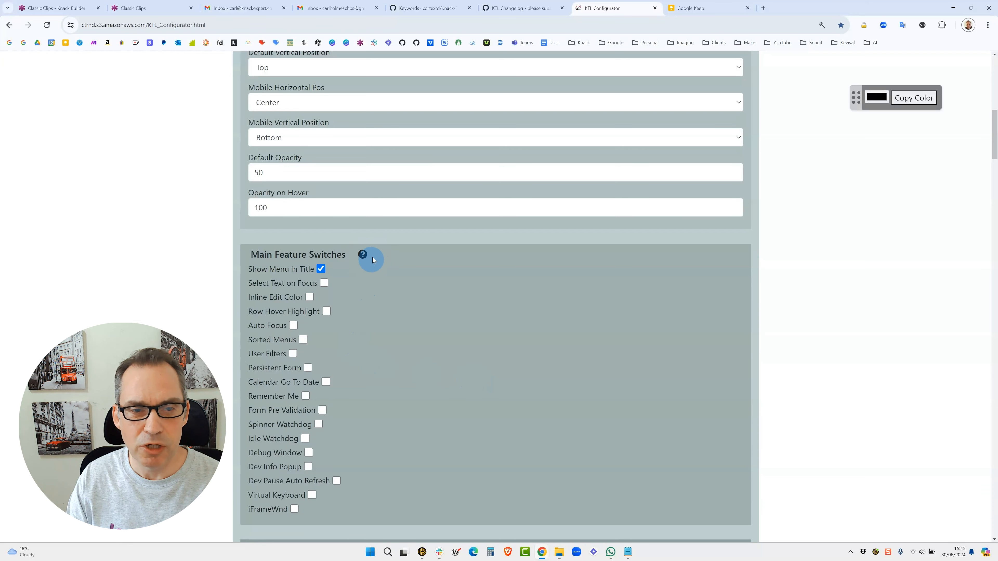
{"action": "scroll", "scroll_direction": "up", "scroll_amount": 3}
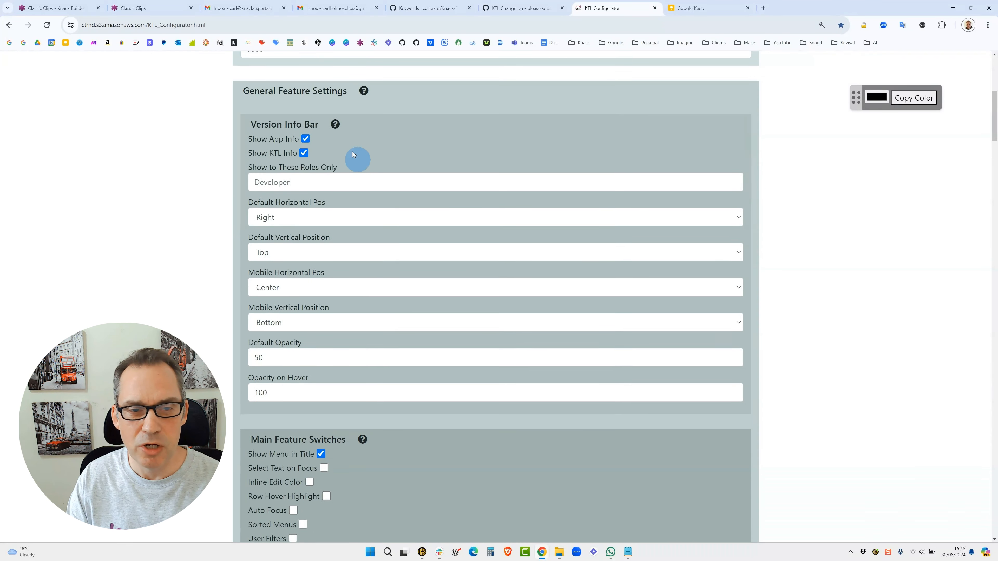
{"action": "scroll", "scroll_direction": "down", "scroll_amount": 3}
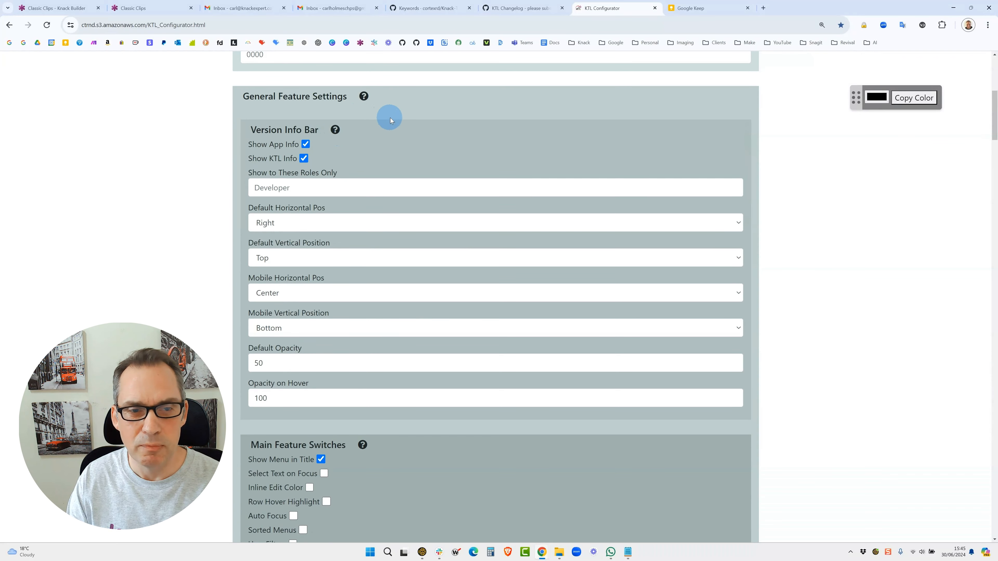
{"action": "scroll", "scroll_direction": "up", "scroll_amount": 3}
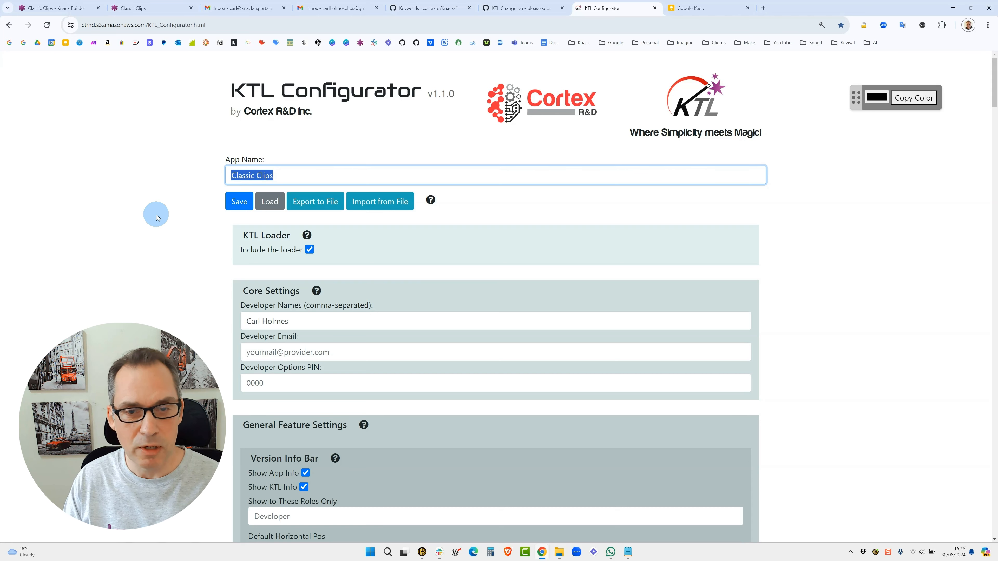
Save the Classic Clips configuration under ktlConfigurations.
{"action": "left_click", "coordinate": [238, 201]}
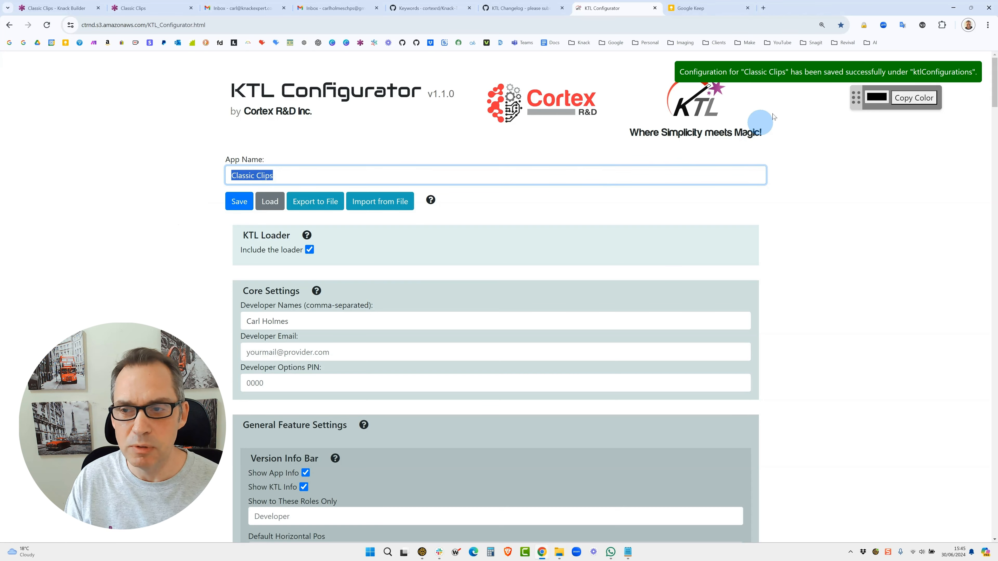
{"action": "mouse_move", "coordinate": [488, 127]}
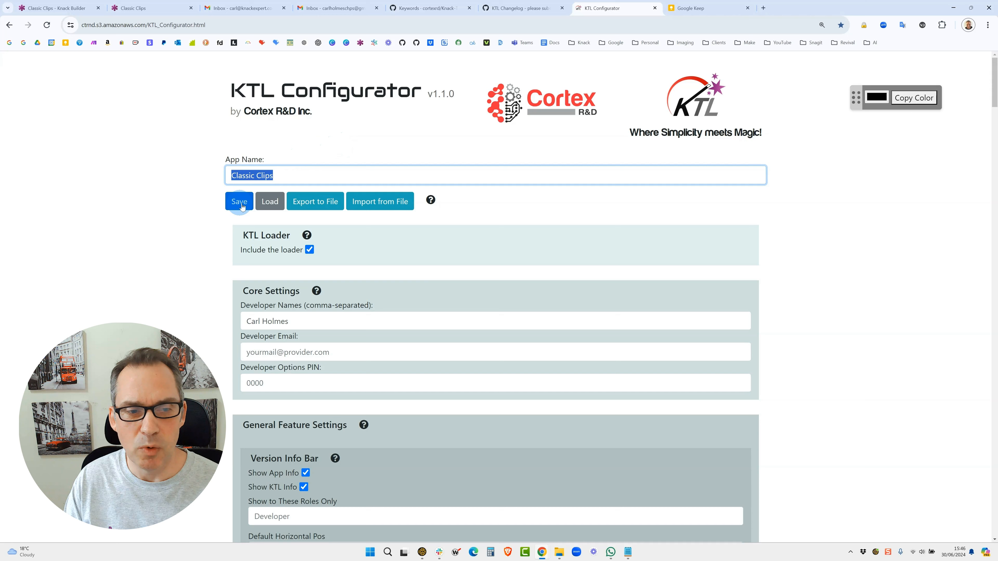
{"action": "left_click", "coordinate": [238, 201]}
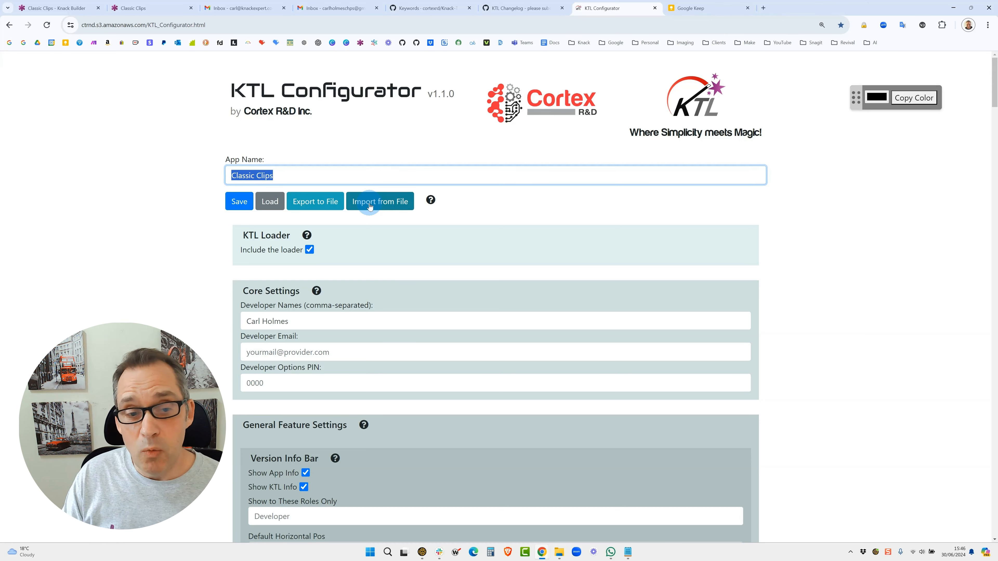
{"action": "mouse_move", "coordinate": [445, 234]}
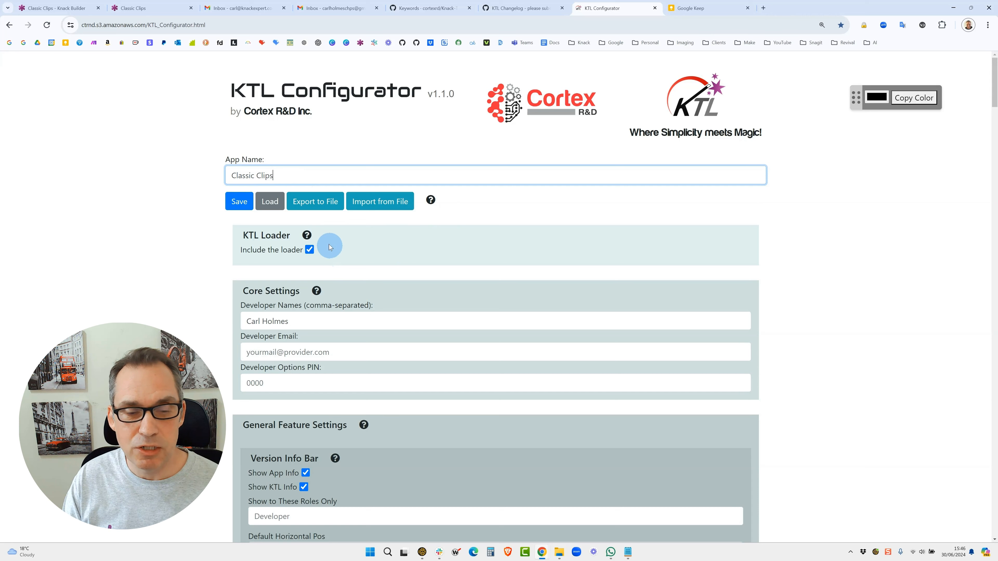
{"action": "mouse_move", "coordinate": [324, 255]}
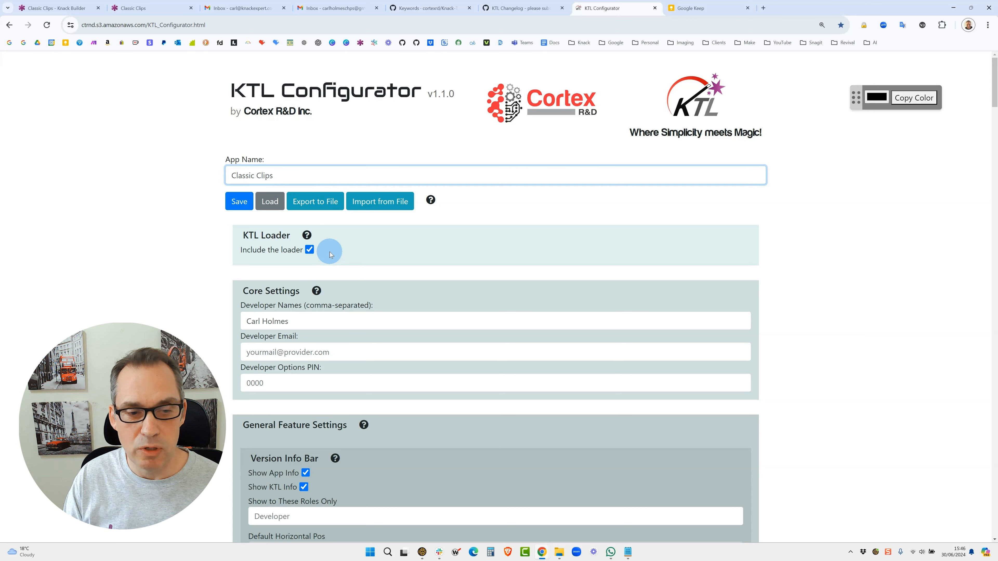
Generate the Classic Clips configuration code, copy it to the clipboard, and return to the Knack builder.
{"action": "scroll", "scroll_direction": "down", "scroll_amount": 3}
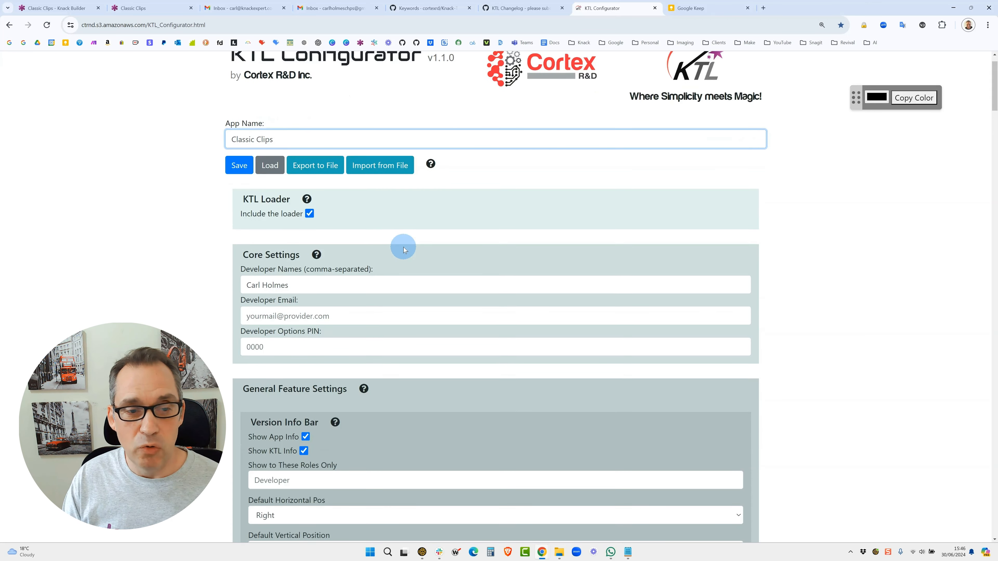
{"action": "scroll", "scroll_direction": "down", "scroll_amount": 3}
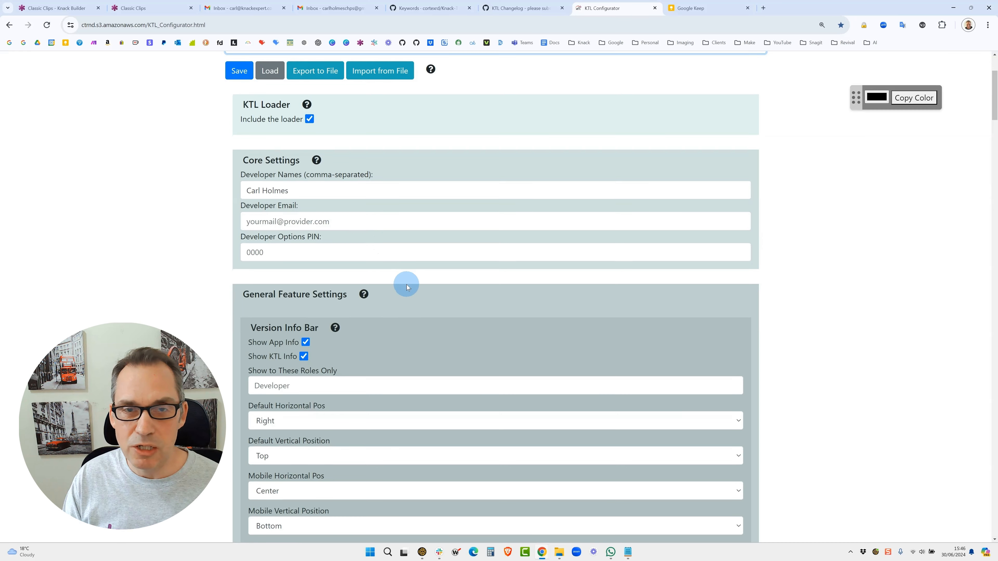
{"action": "scroll", "scroll_direction": "down", "scroll_amount": 3}
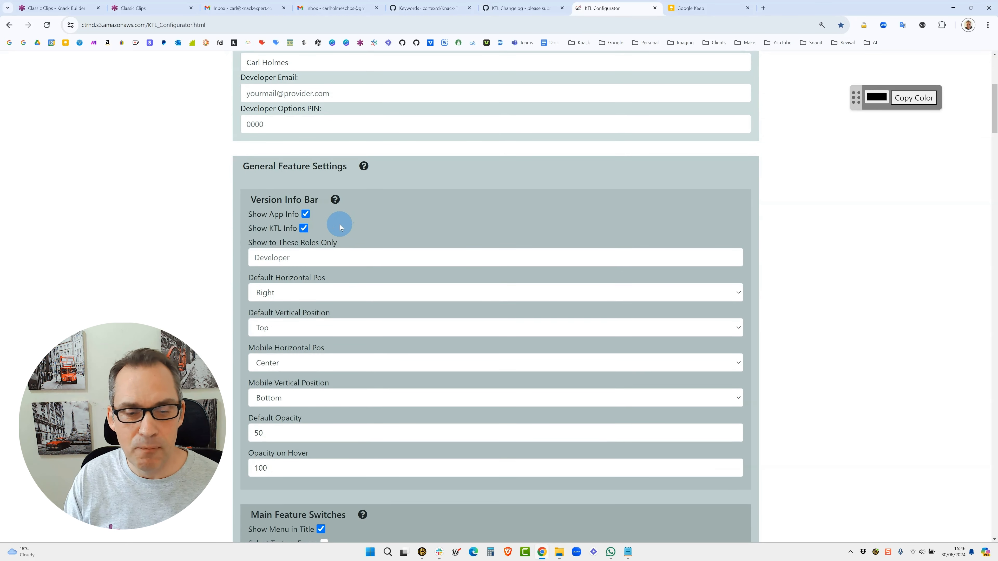
{"action": "scroll", "scroll_direction": "down", "scroll_amount": 3}
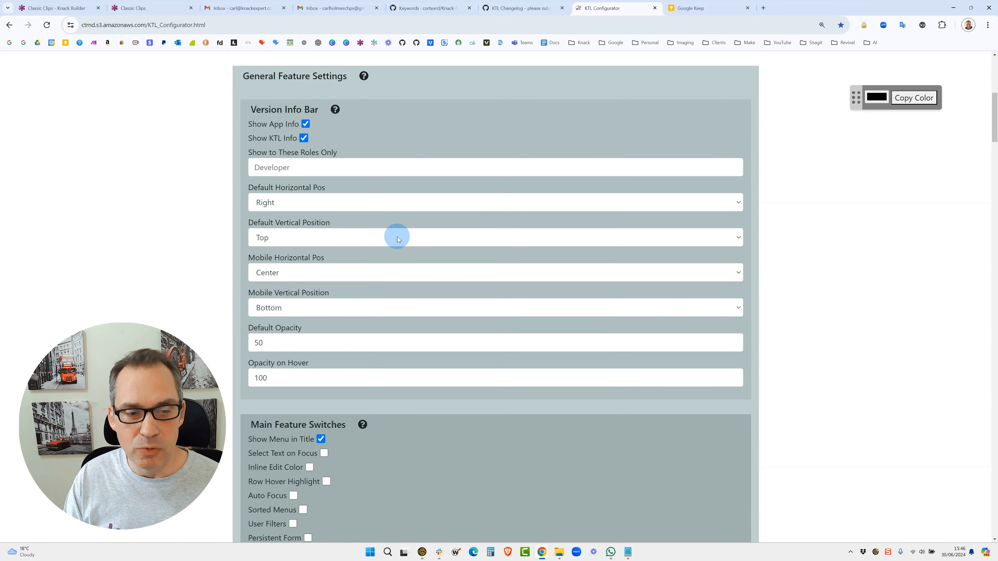
{"action": "scroll", "scroll_direction": "down", "scroll_amount": 3}
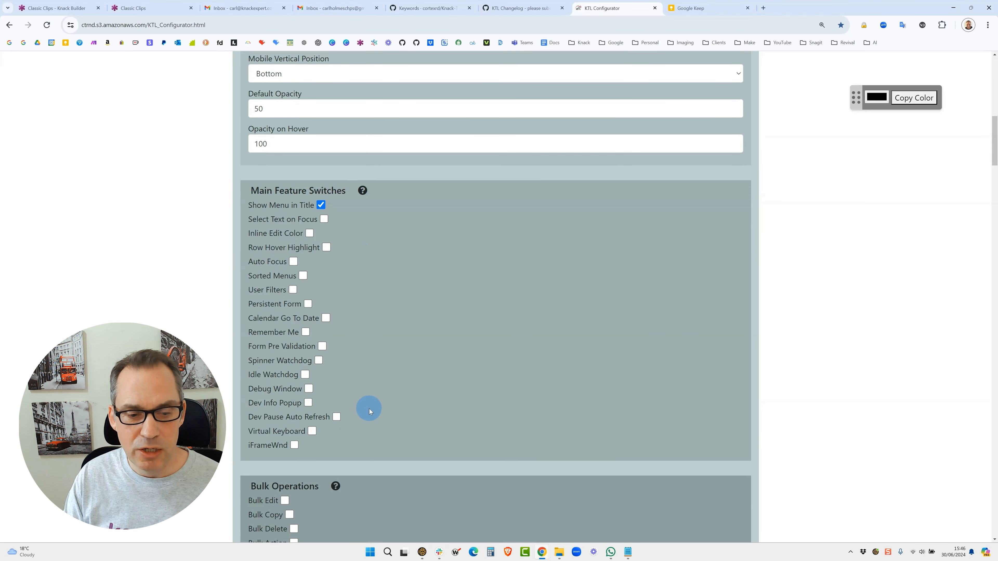
{"action": "scroll", "scroll_direction": "down", "scroll_amount": 3}
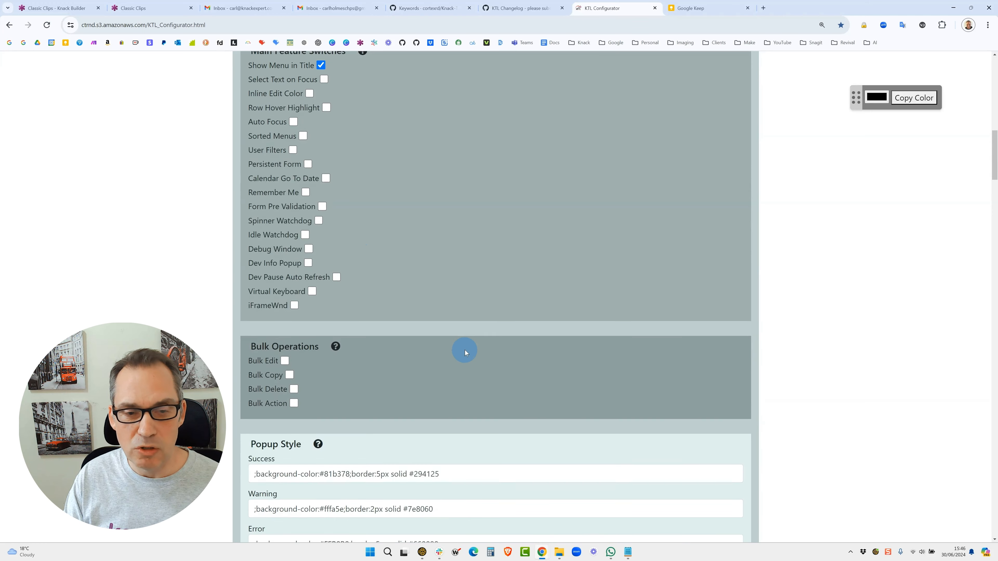
{"action": "scroll", "scroll_direction": "down", "scroll_amount": 3}
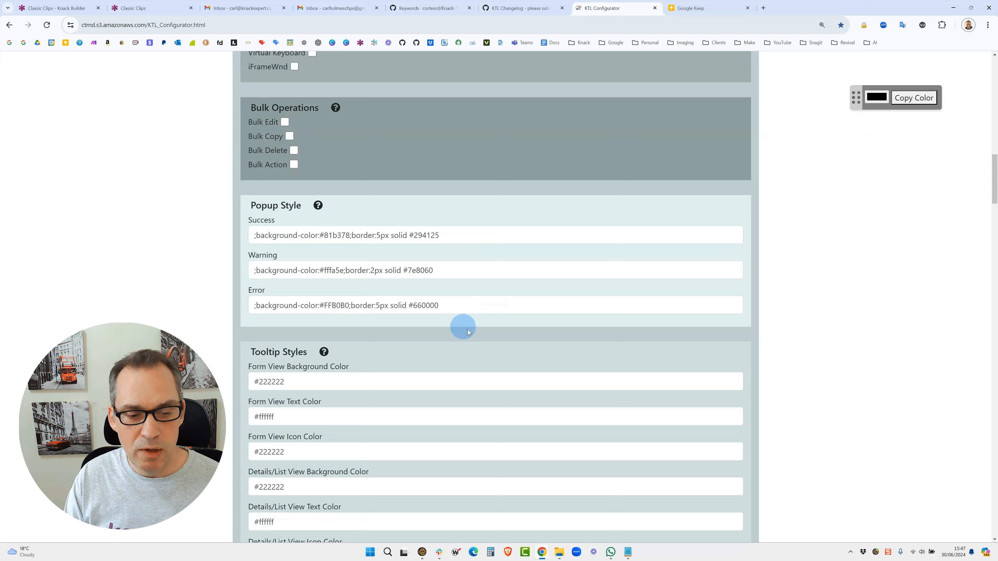
{"action": "scroll", "scroll_direction": "down", "scroll_amount": 3}
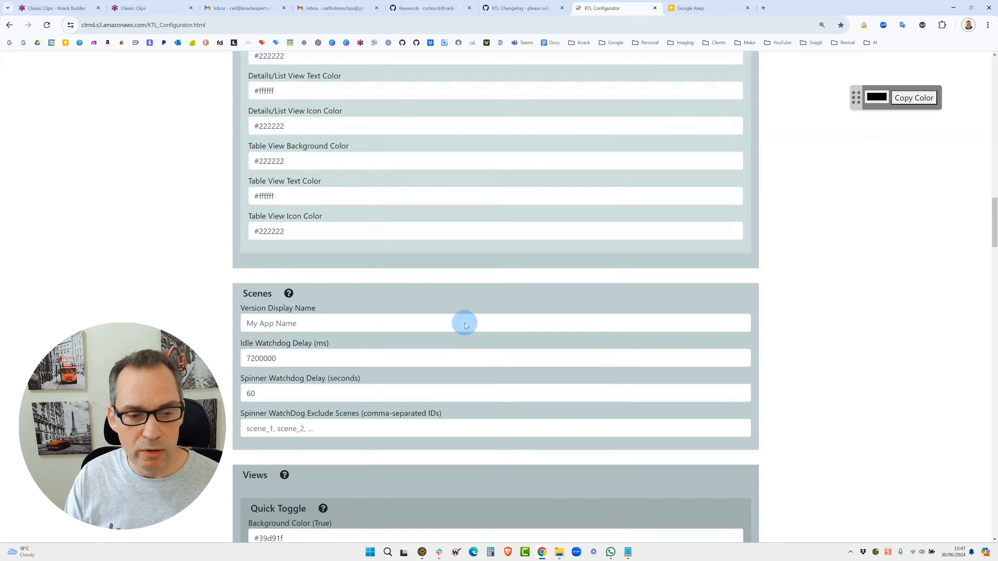
{"action": "scroll", "scroll_direction": "down", "scroll_amount": 3}
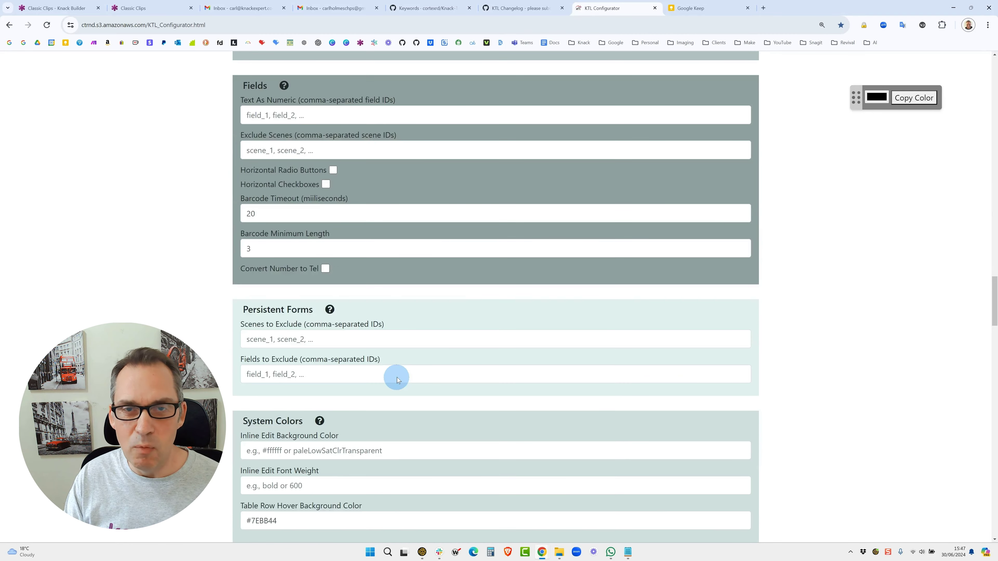
{"action": "scroll", "scroll_direction": "down", "scroll_amount": 3}
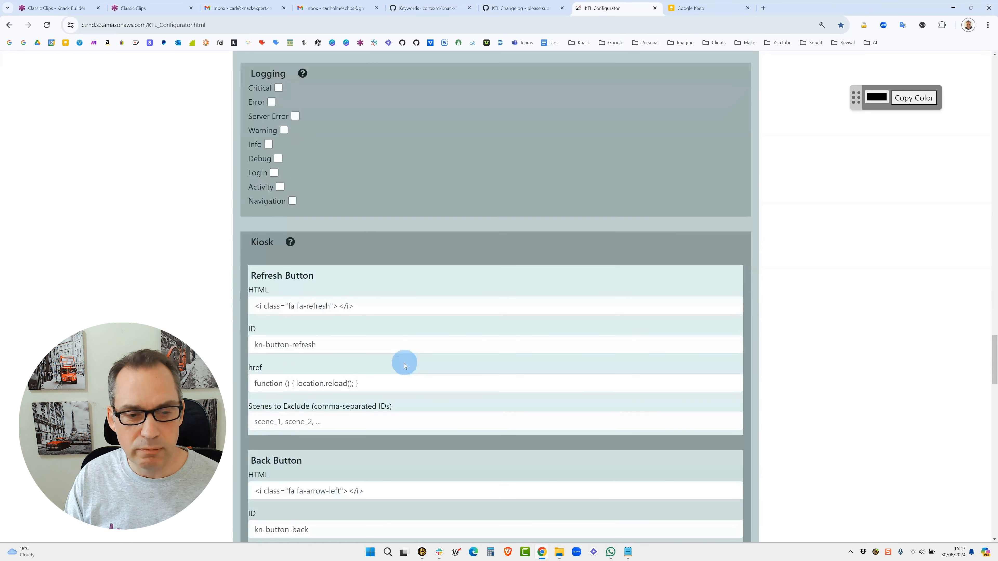
{"action": "scroll", "scroll_direction": "down", "scroll_amount": 3}
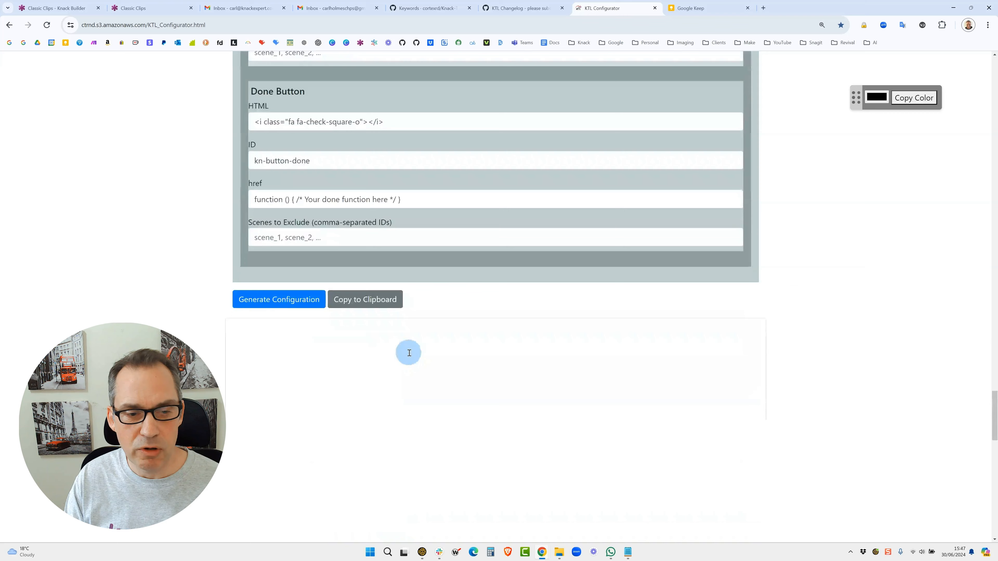
{"action": "left_click", "coordinate": [278, 297]}
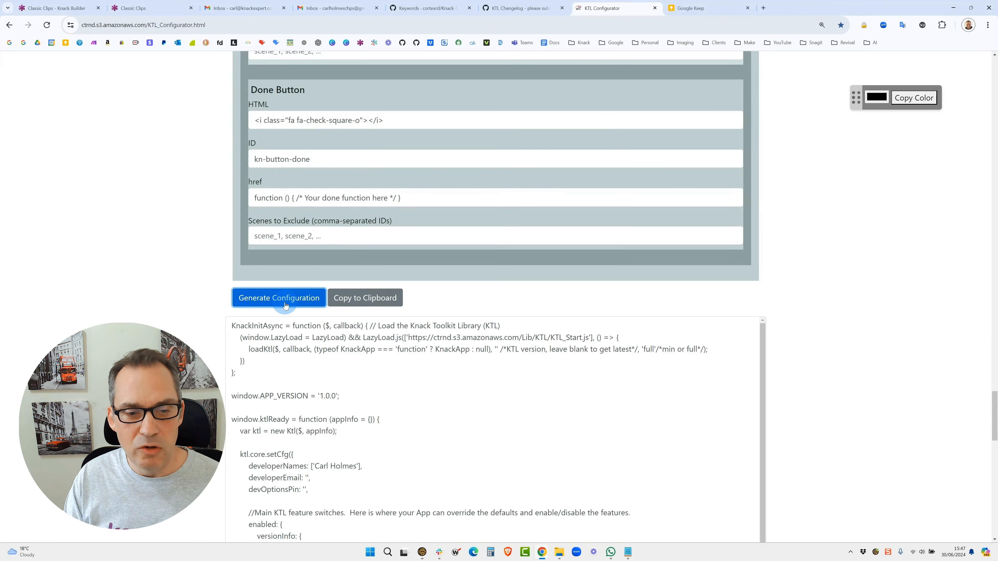
{"action": "left_click", "coordinate": [365, 298]}
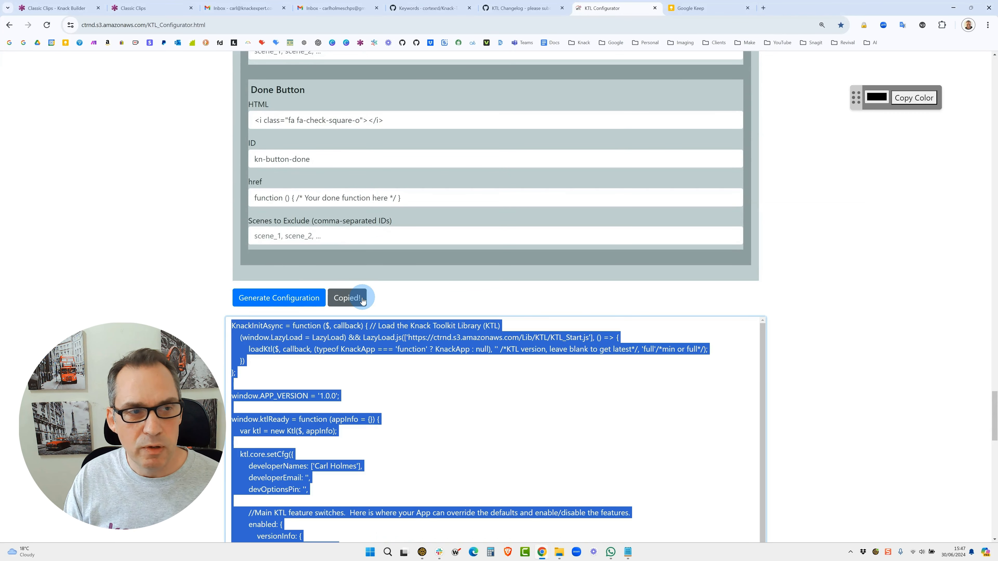
{"action": "left_click", "coordinate": [57, 9]}
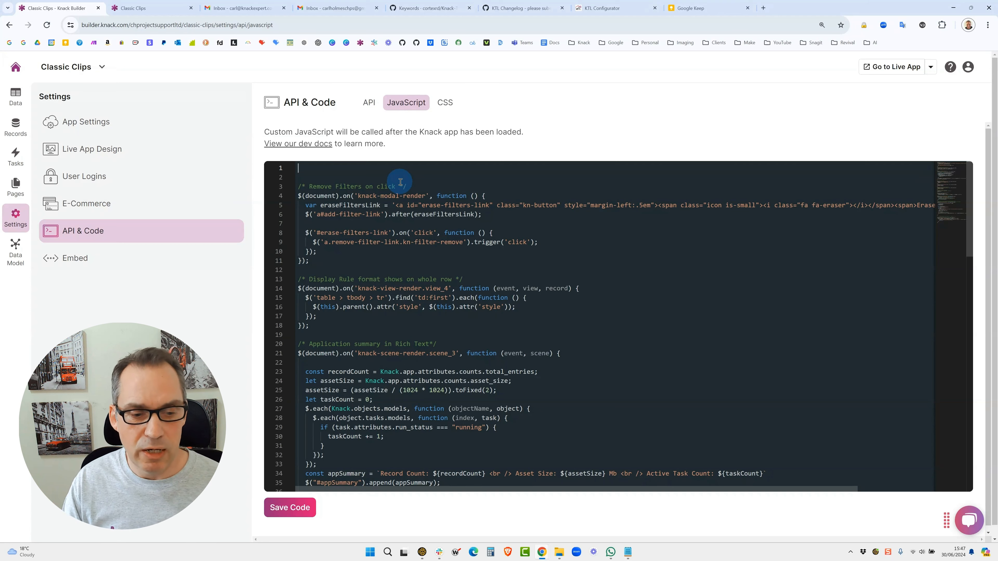
Save the custom JavaScript with the pasted KTL setup on top, then go to the app's records data.
{"action": "scroll", "scroll_direction": "down", "scroll_amount": 3}
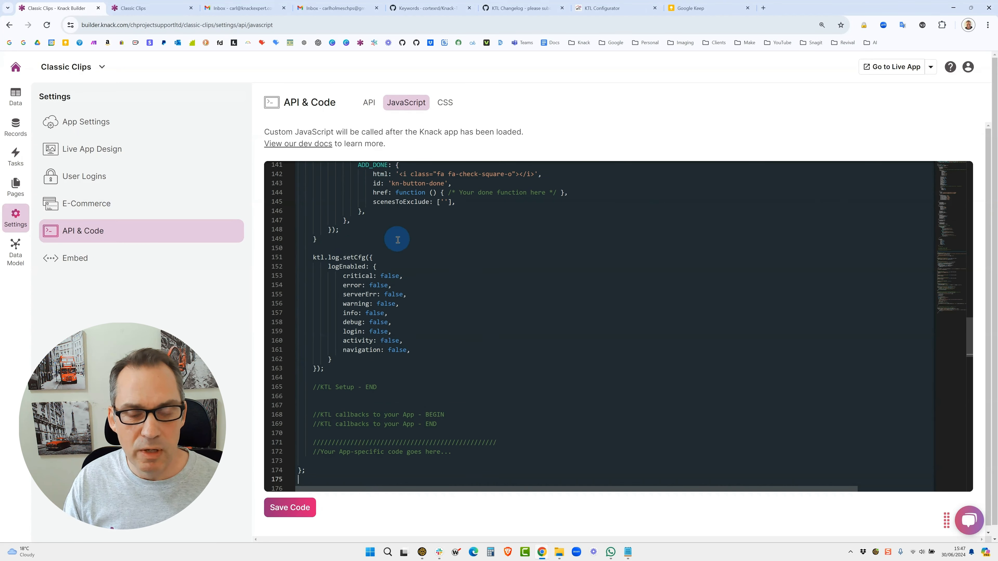
{"action": "scroll", "scroll_direction": "down", "scroll_amount": 3}
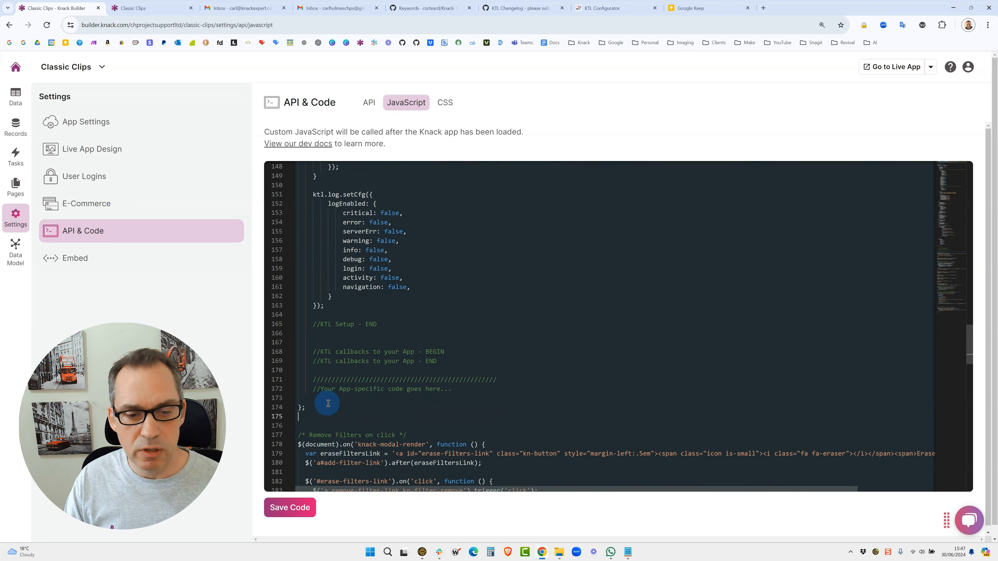
{"action": "mouse_move", "coordinate": [431, 403]}
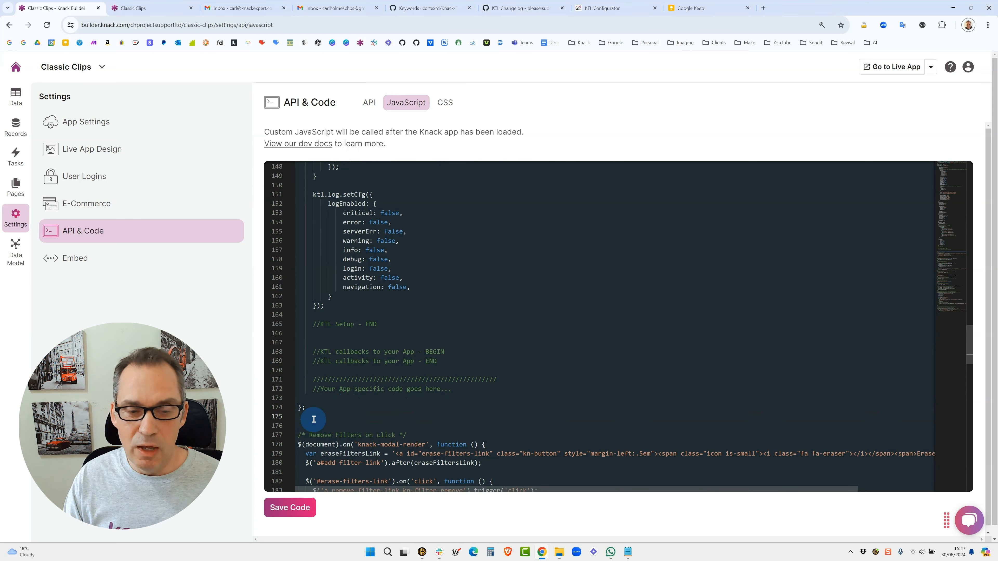
{"action": "scroll", "scroll_direction": "down", "scroll_amount": 3}
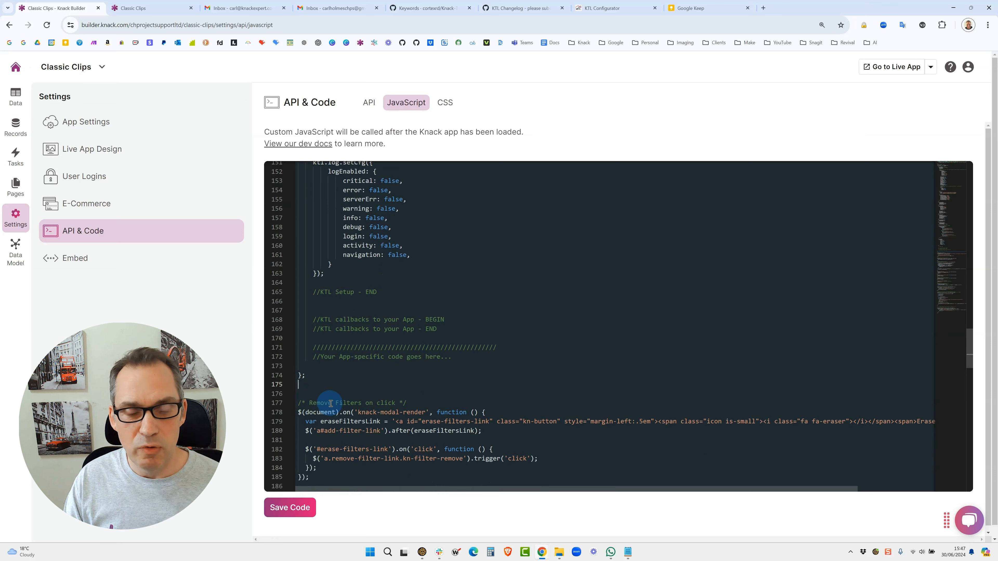
{"action": "scroll", "scroll_direction": "down", "scroll_amount": 3}
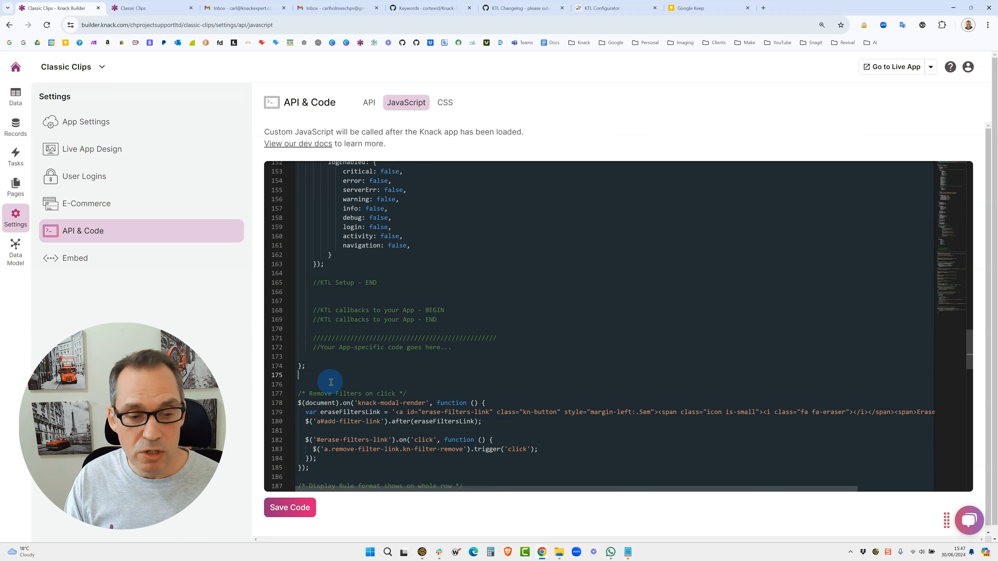
{"action": "left_click", "coordinate": [289, 507]}
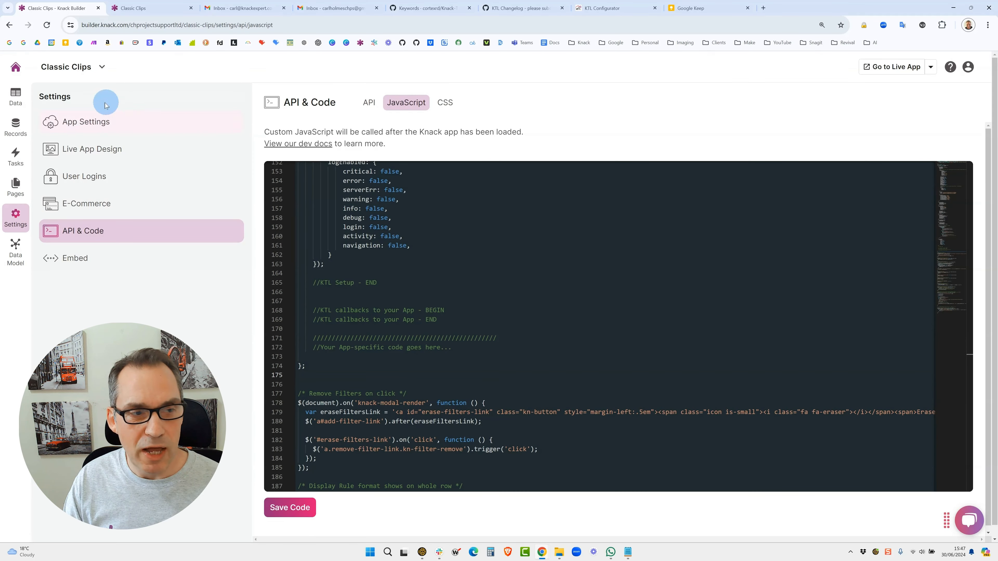
{"action": "left_click", "coordinate": [15, 125]}
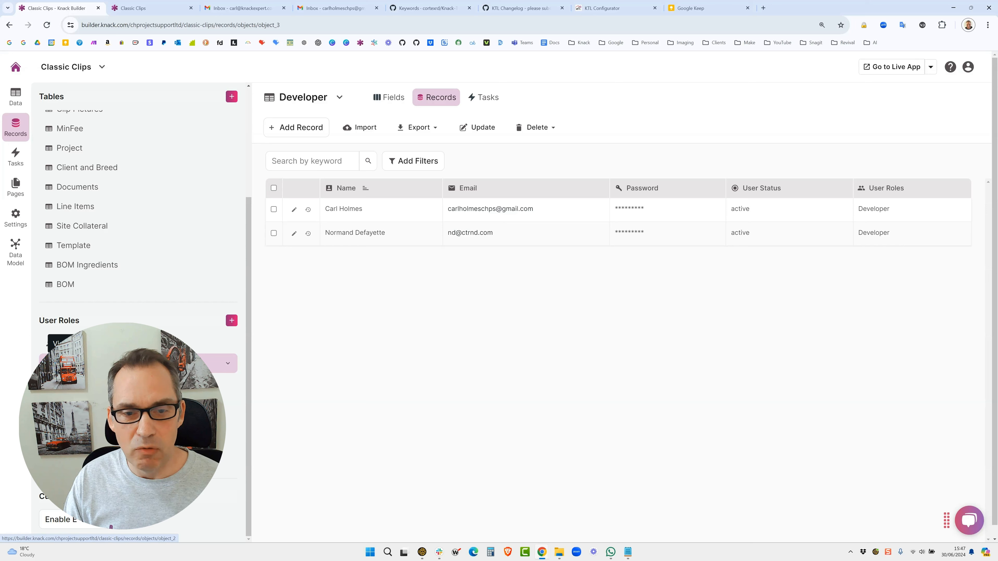
{"action": "mouse_move", "coordinate": [430, 245]}
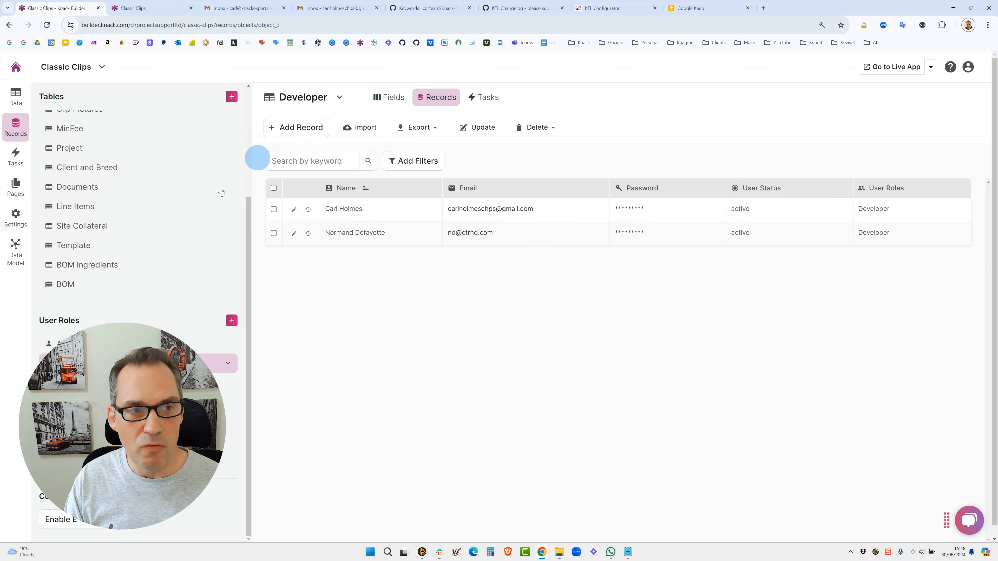
Switch to the Classic Clips live app showing the Clients table.
{"action": "left_click", "coordinate": [151, 8]}
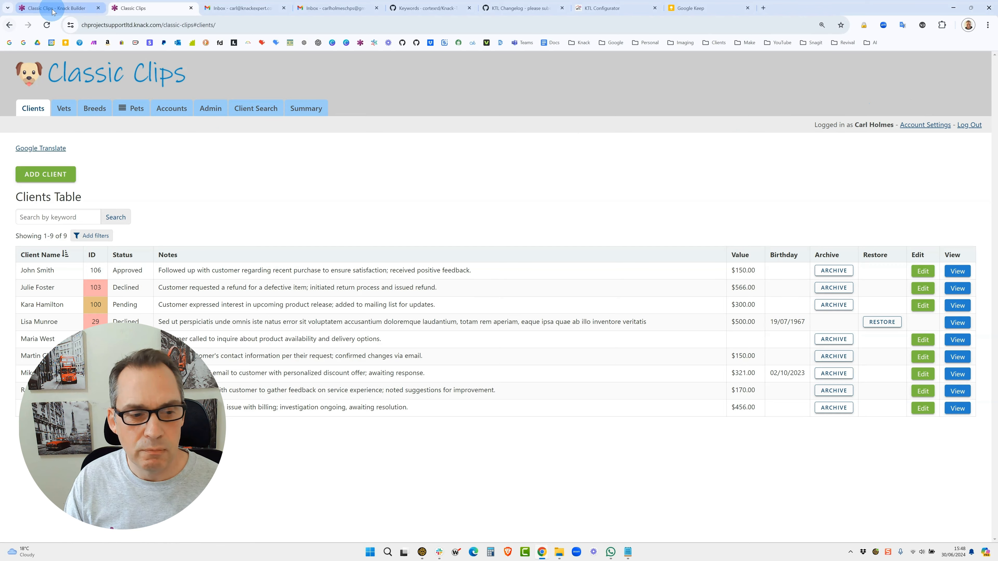
Return to the Classic Clips builder and bring up the app menu with its settings options.
{"action": "left_click", "coordinate": [57, 8]}
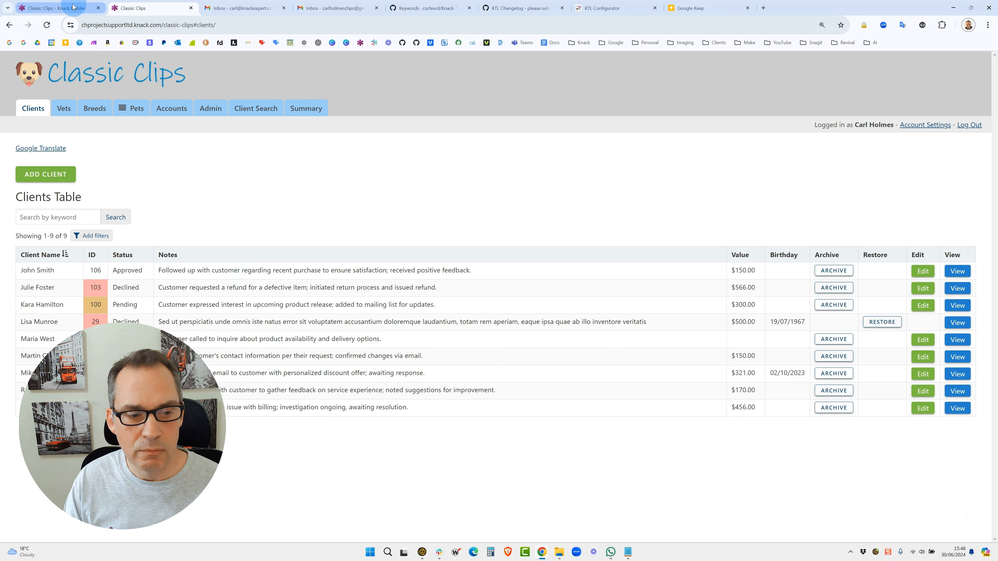
{"action": "left_click", "coordinate": [57, 8]}
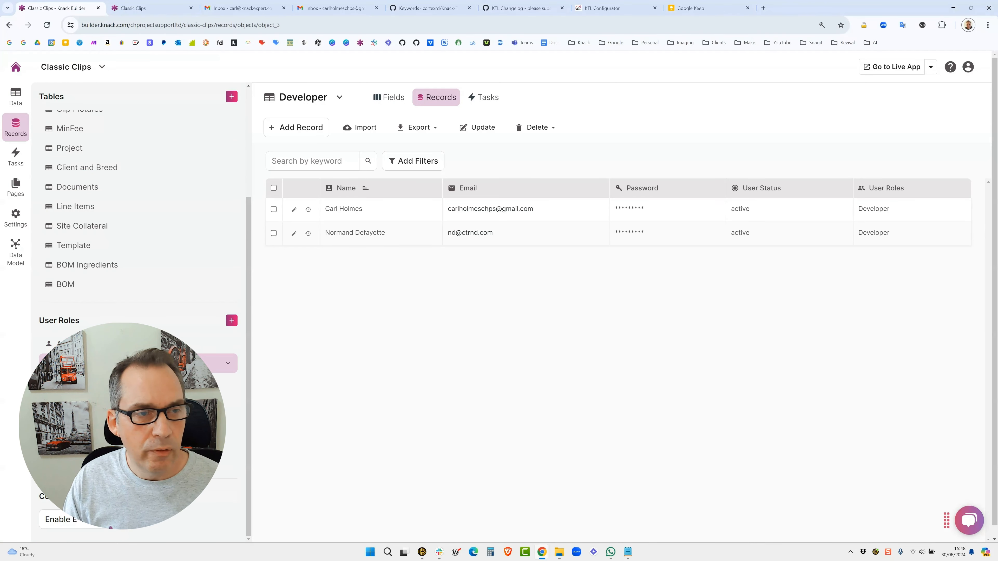
{"action": "mouse_move", "coordinate": [104, 132]}
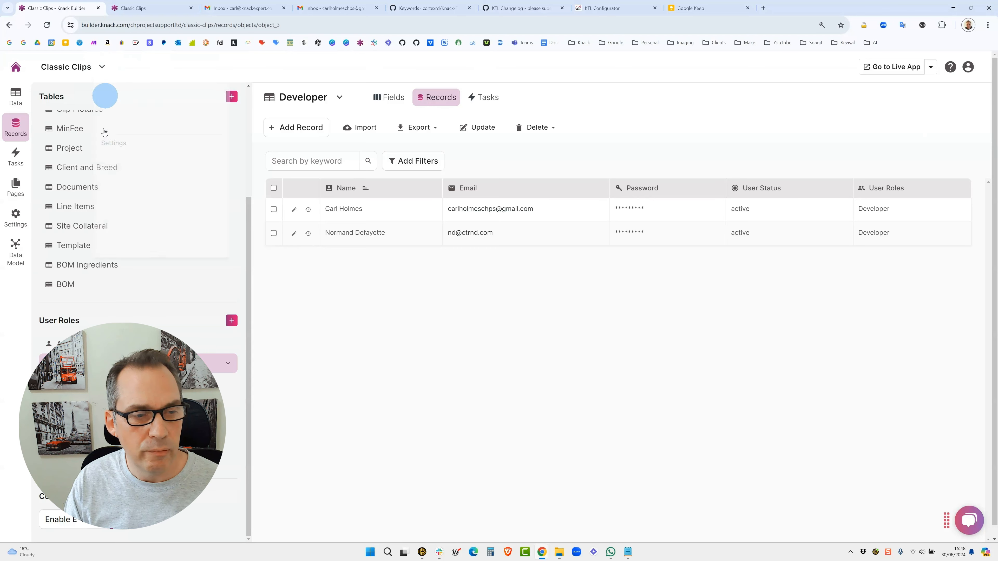
{"action": "left_click", "coordinate": [135, 227]}
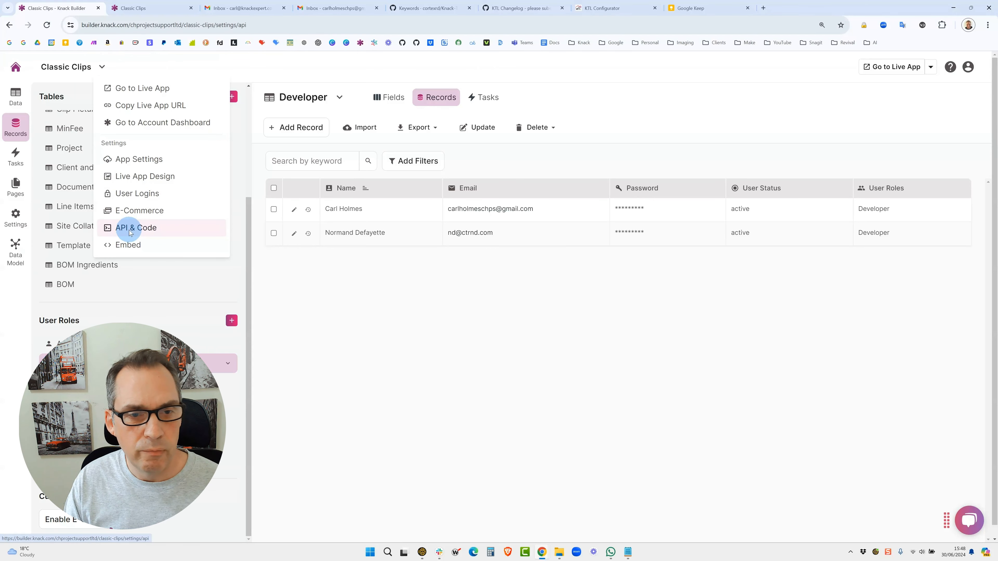
Save the KTL-enabled custom JavaScript under API & Code, then revisit the live app and KTL Configurator.
{"action": "left_click", "coordinate": [136, 227]}
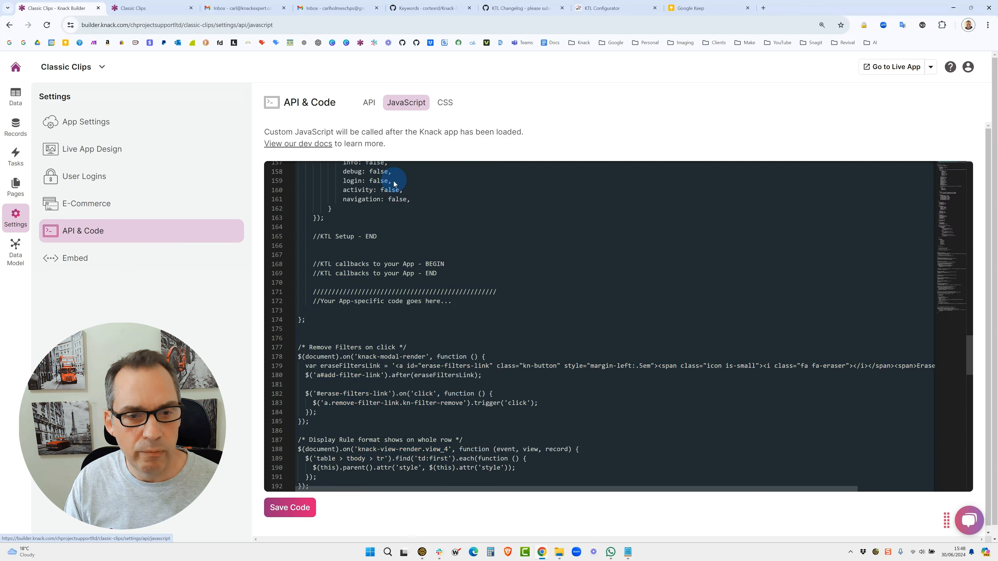
{"action": "scroll", "scroll_direction": "up", "scroll_amount": 3}
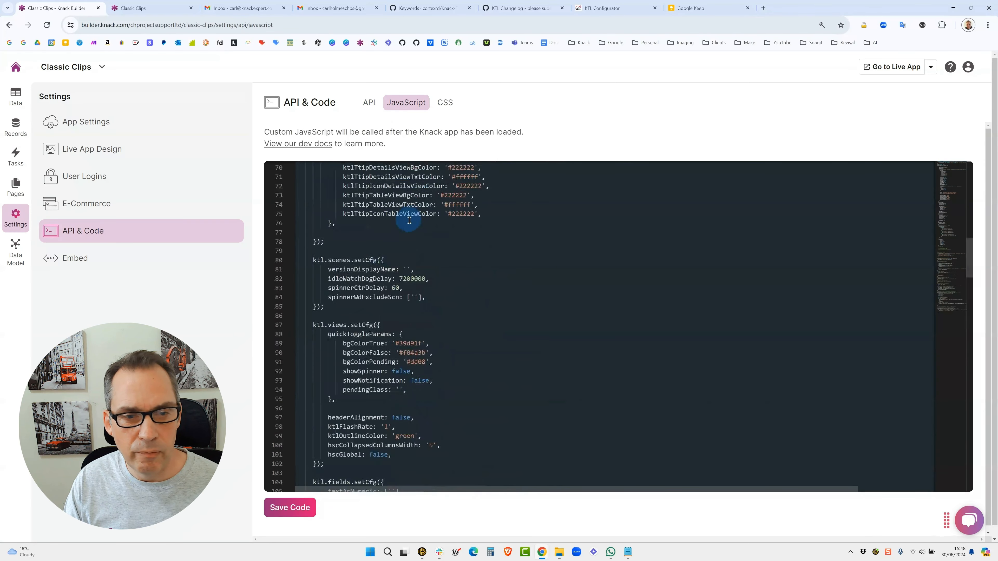
{"action": "scroll", "scroll_direction": "up", "scroll_amount": 3}
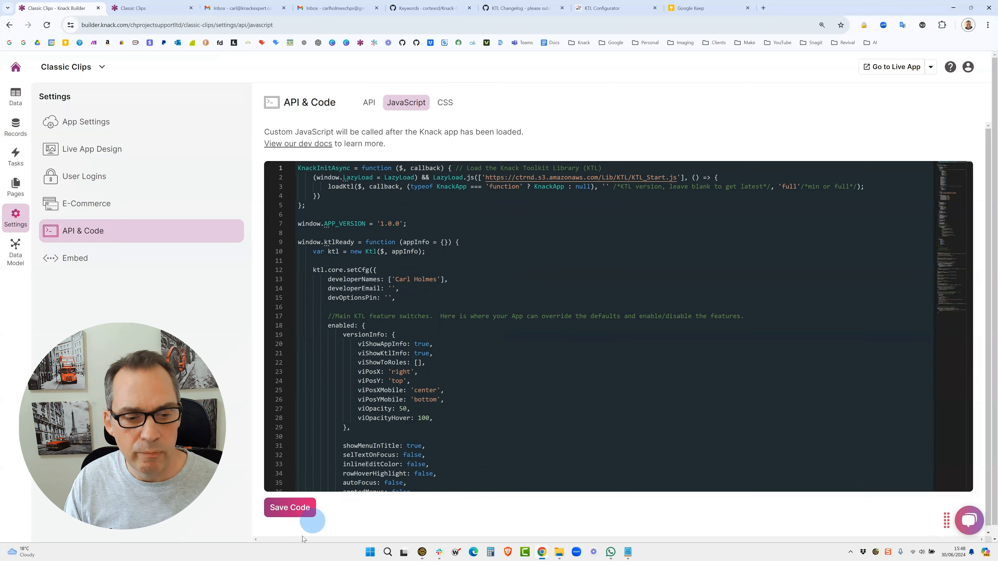
{"action": "left_click", "coordinate": [289, 507]}
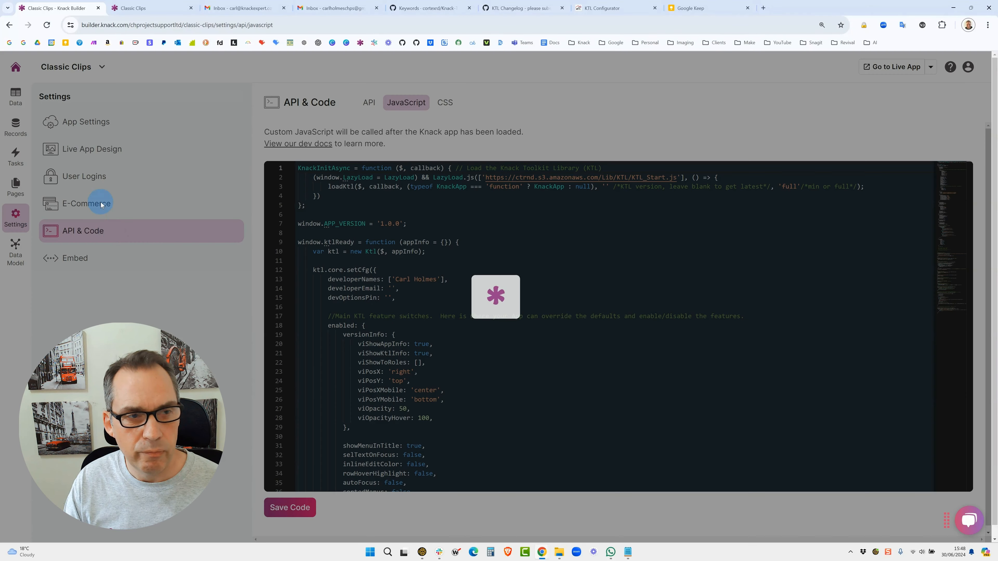
{"action": "left_click", "coordinate": [152, 8]}
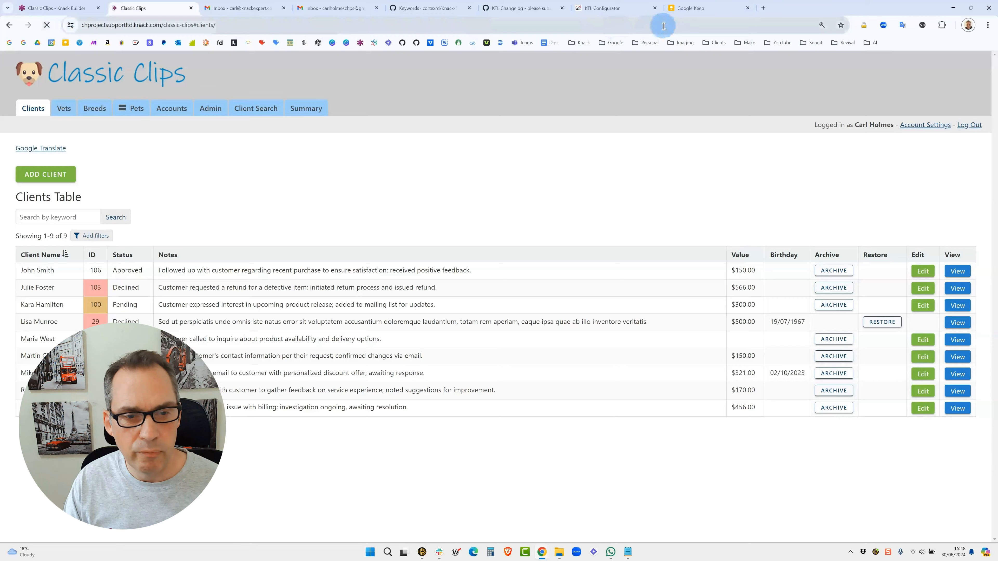
{"action": "left_click", "coordinate": [613, 7]}
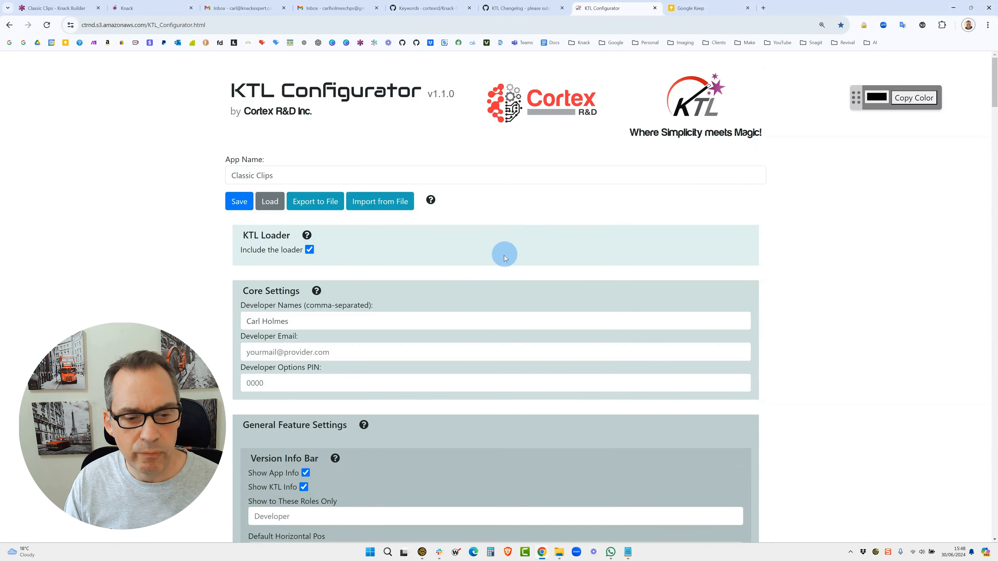
Check the reloaded live app shows the v1.0.0 KTL v0.26.2 version badge.
{"action": "scroll", "scroll_direction": "down", "scroll_amount": 3}
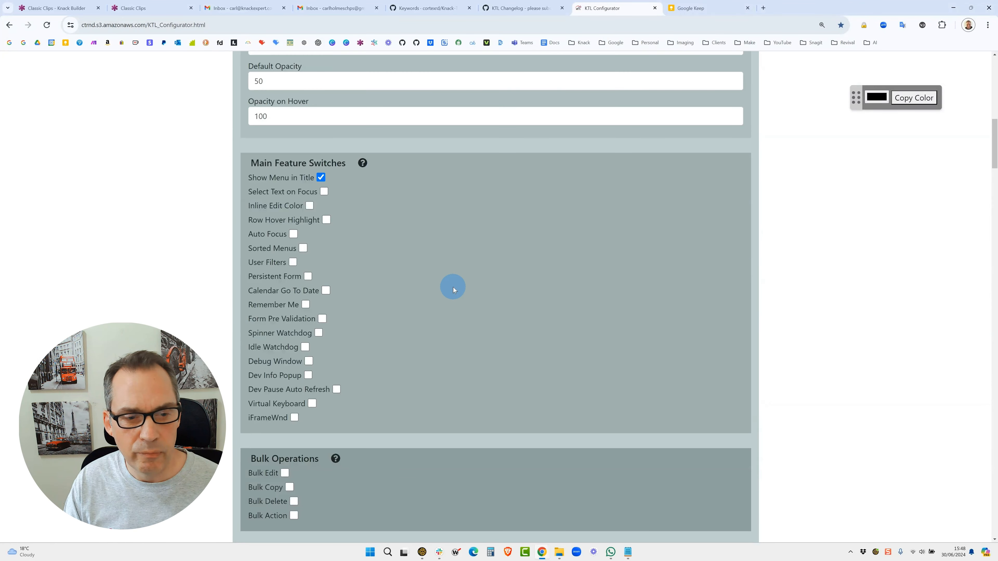
{"action": "scroll", "scroll_direction": "up", "scroll_amount": 3}
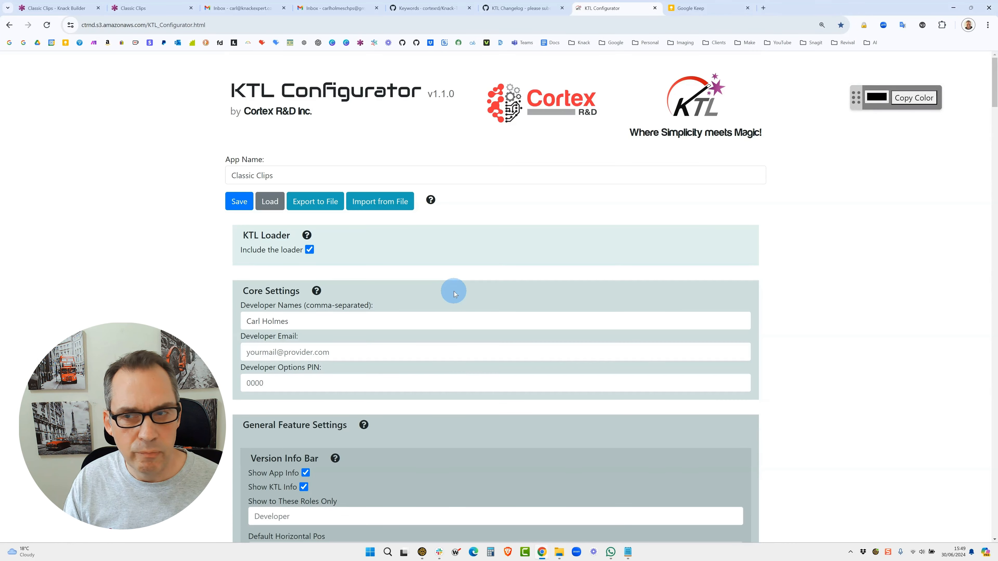
{"action": "left_click", "coordinate": [146, 8]}
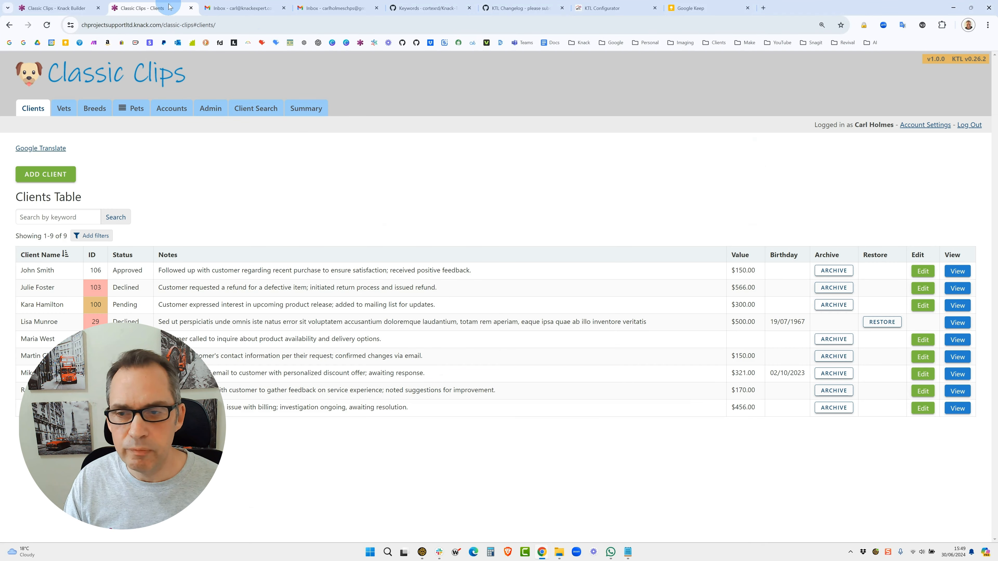
{"action": "mouse_move", "coordinate": [914, 93]}
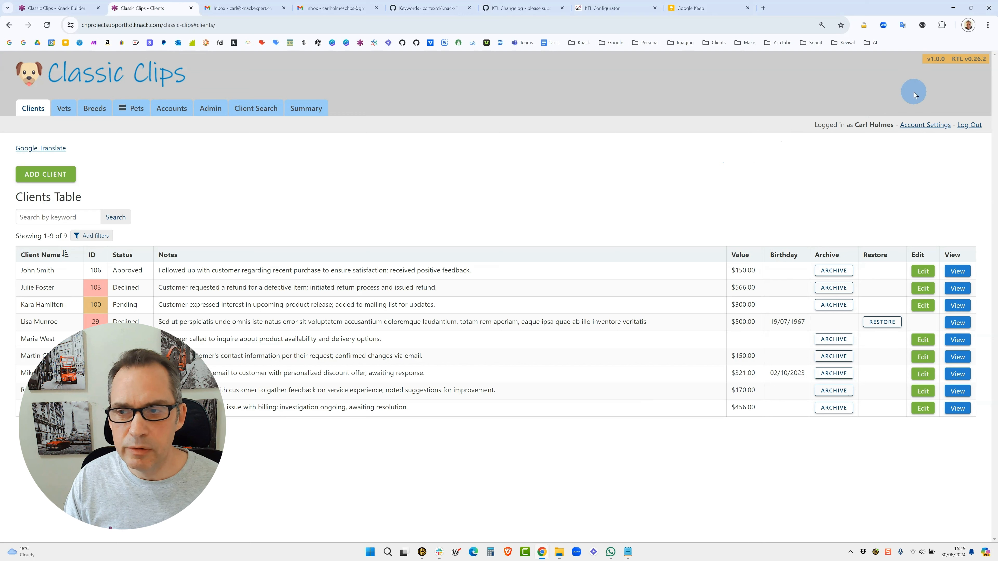
{"action": "mouse_move", "coordinate": [961, 80]}
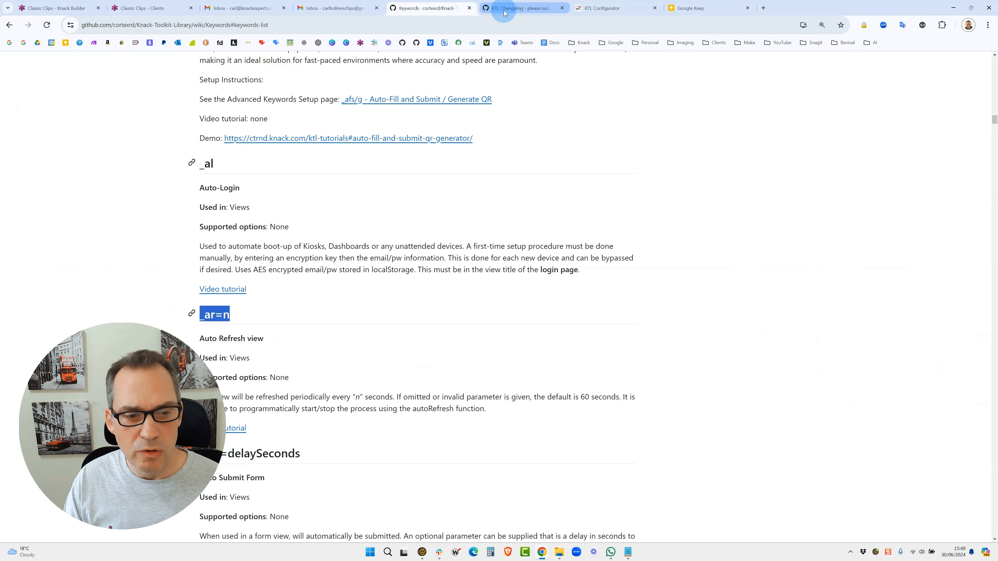
Check the KTL Changelog's v0.26.1 entry and the Keywords wiki, then return to Classic Clips.
{"action": "left_click", "coordinate": [518, 8]}
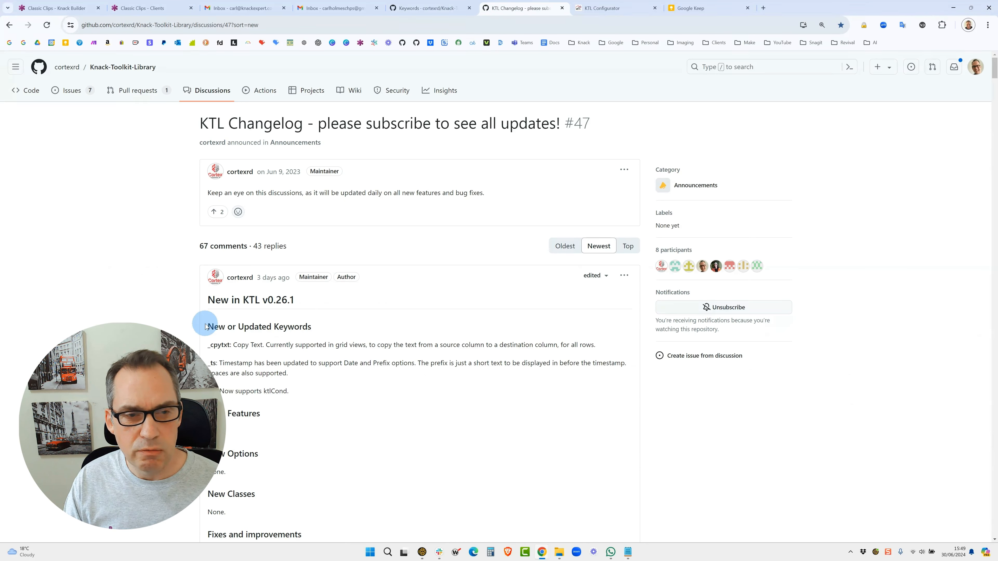
{"action": "mouse_move", "coordinate": [317, 307]}
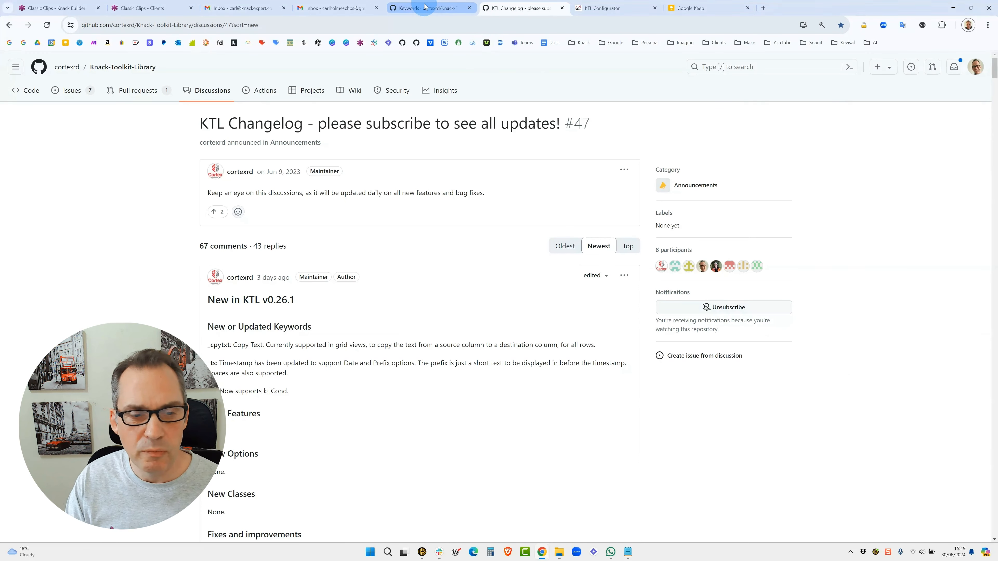
{"action": "mouse_move", "coordinate": [426, 8]}
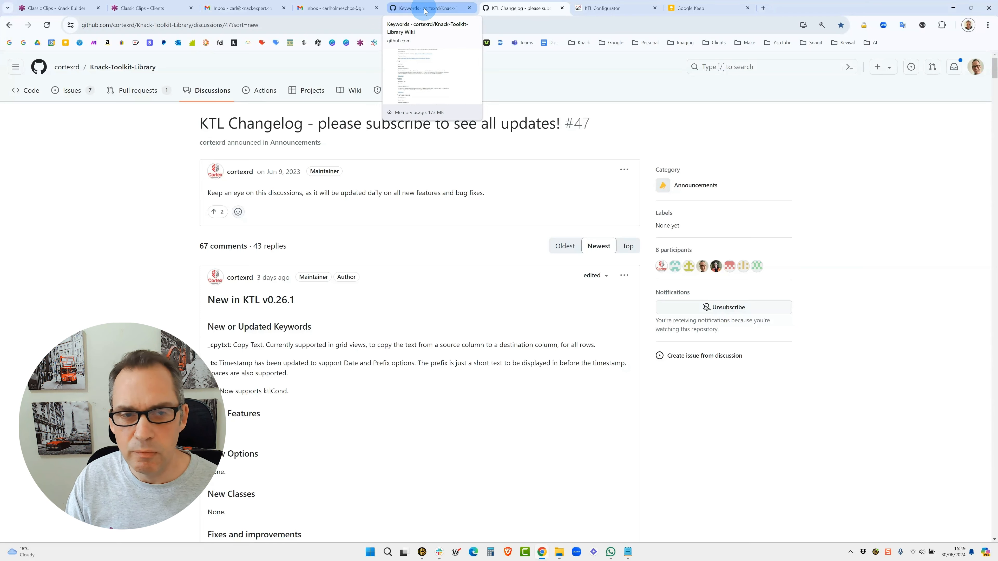
{"action": "left_click", "coordinate": [430, 8]}
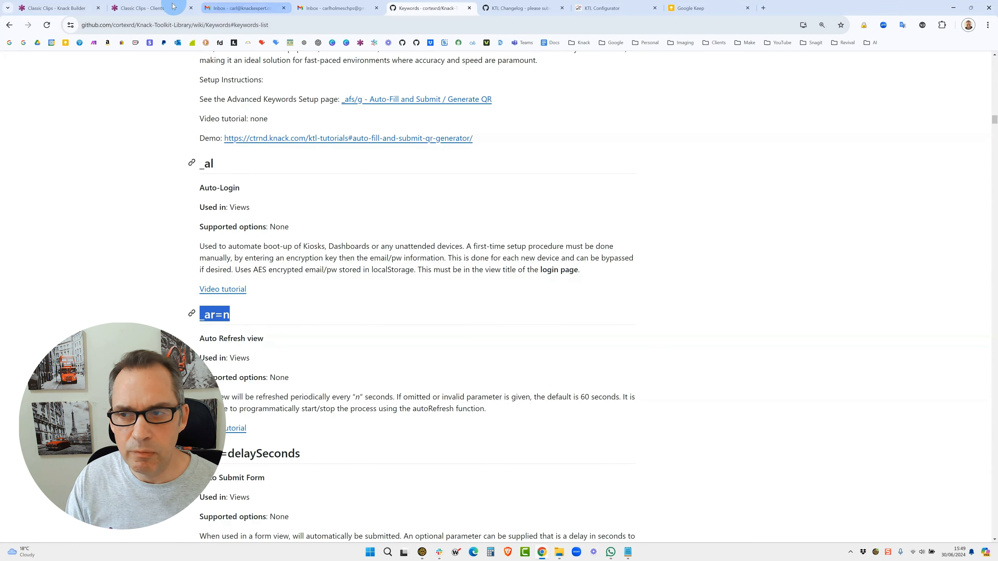
{"action": "left_click", "coordinate": [150, 8]}
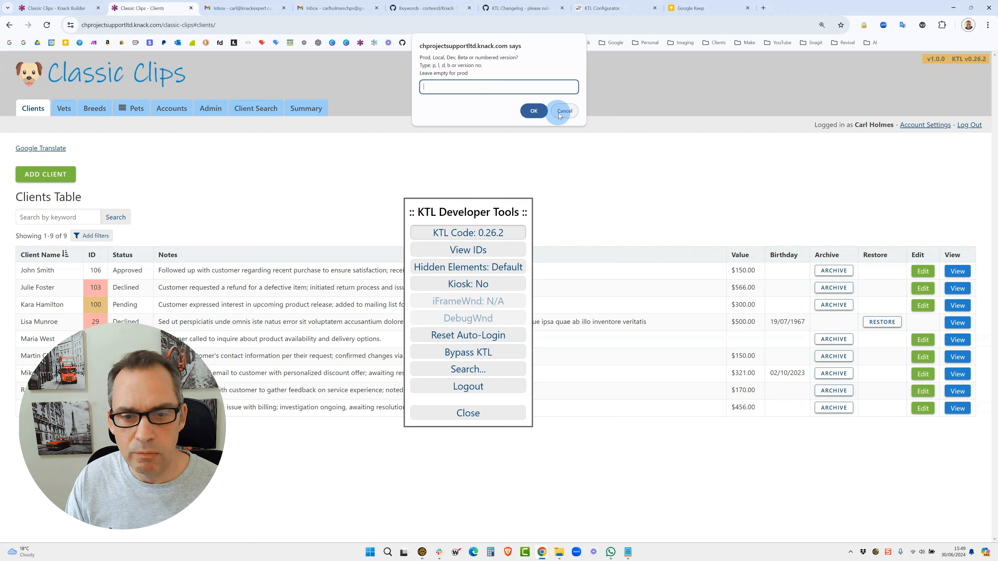
Cancel the version prompt, close Developer Tools showing code 0.26.2, and return to the Keywords wiki.
{"action": "left_click", "coordinate": [563, 111]}
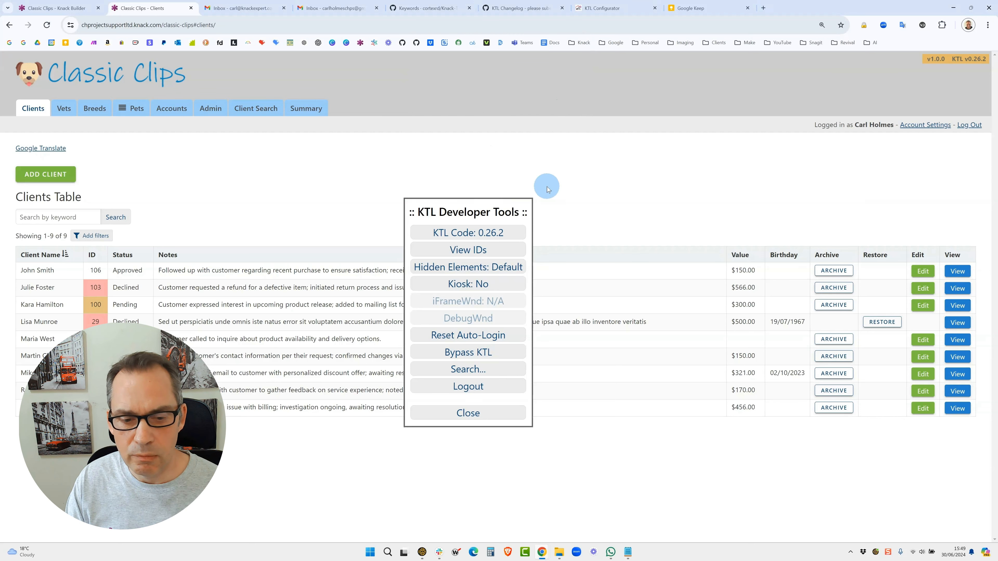
{"action": "left_click", "coordinate": [468, 412]}
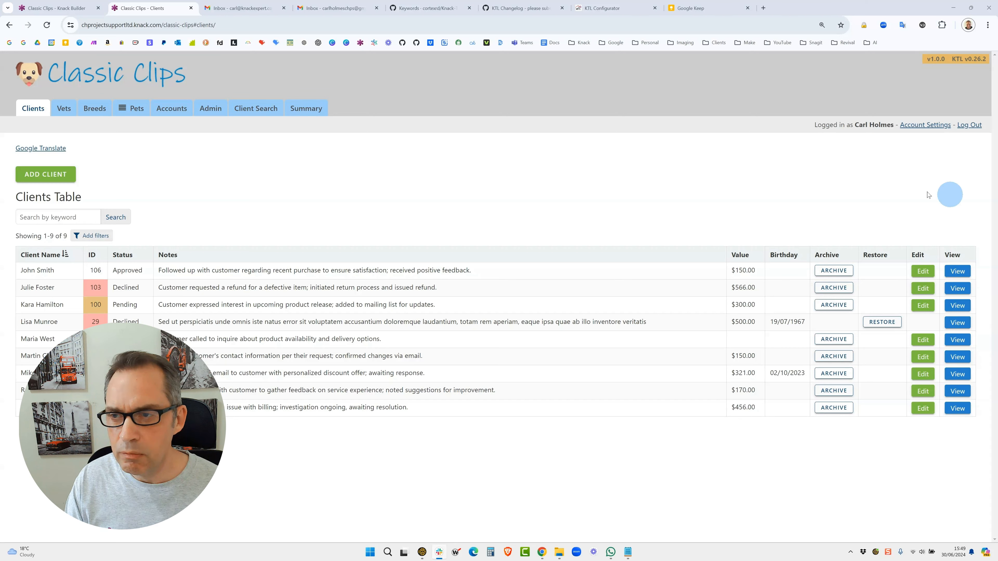
{"action": "mouse_move", "coordinate": [850, 185]}
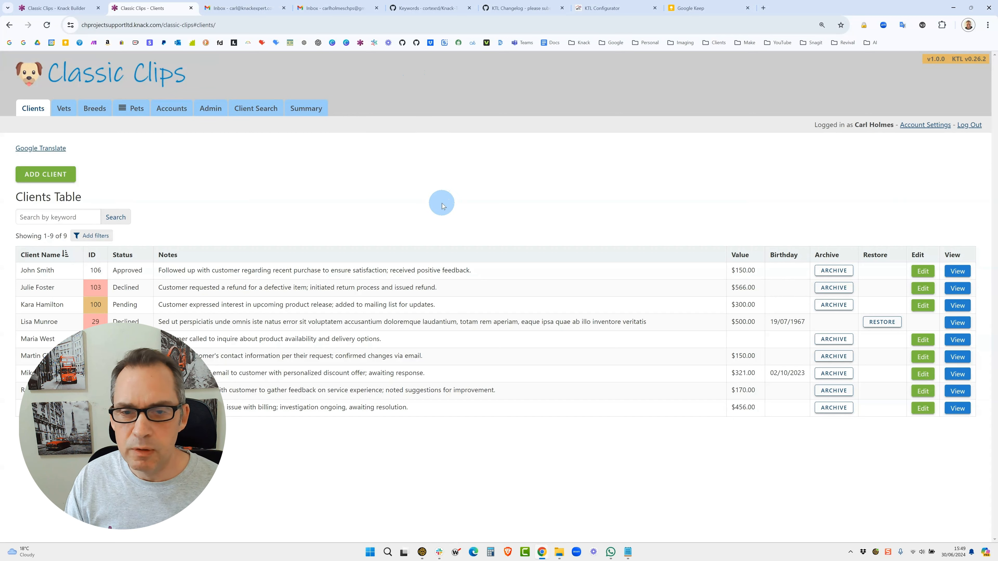
{"action": "mouse_move", "coordinate": [803, 190]}
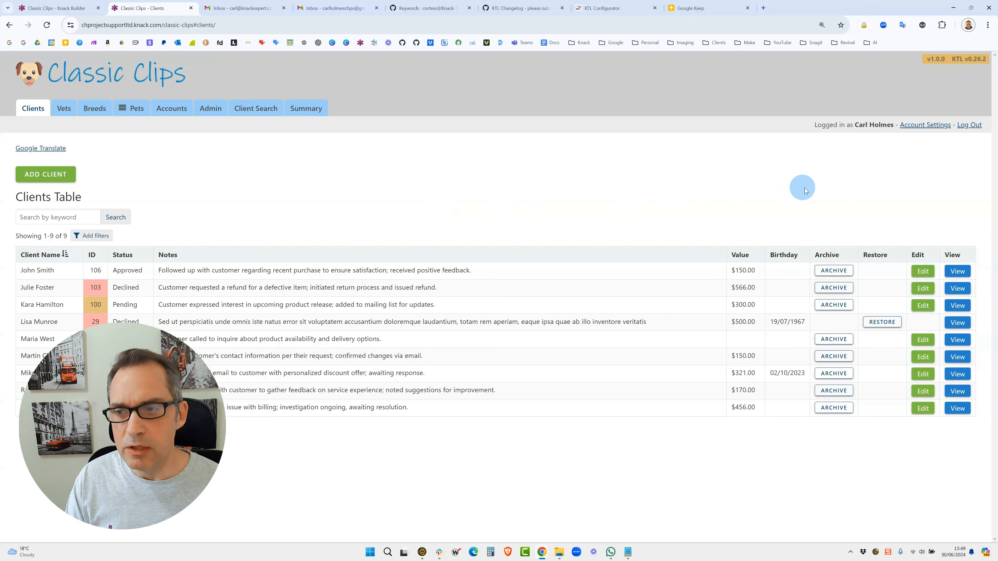
{"action": "mouse_move", "coordinate": [970, 73]}
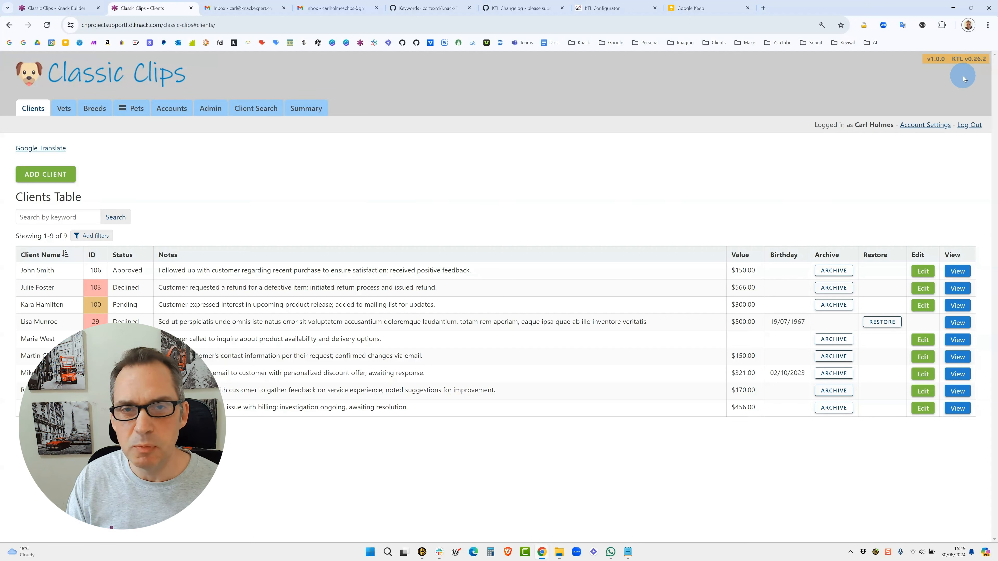
{"action": "mouse_move", "coordinate": [964, 81]}
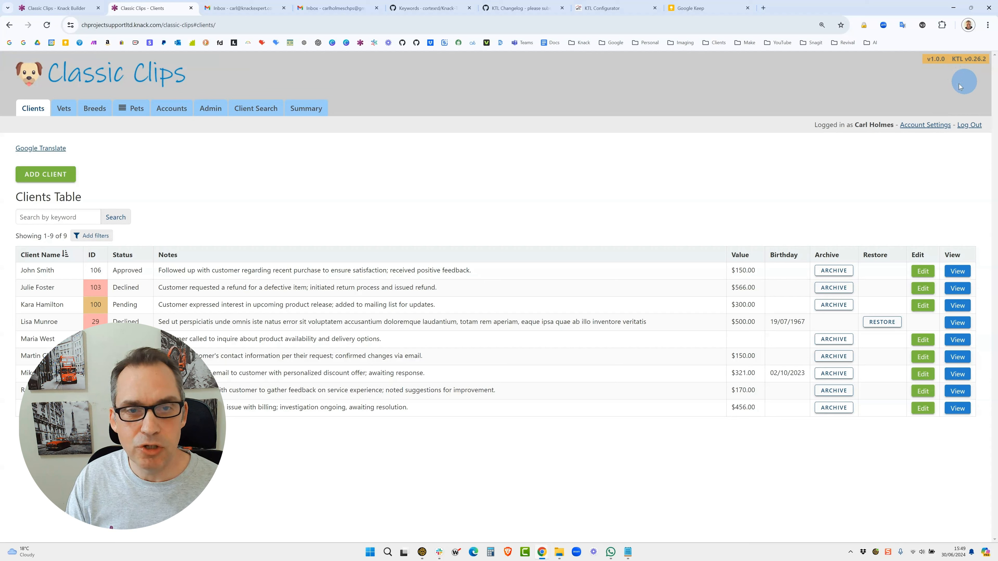
{"action": "left_click", "coordinate": [430, 8]}
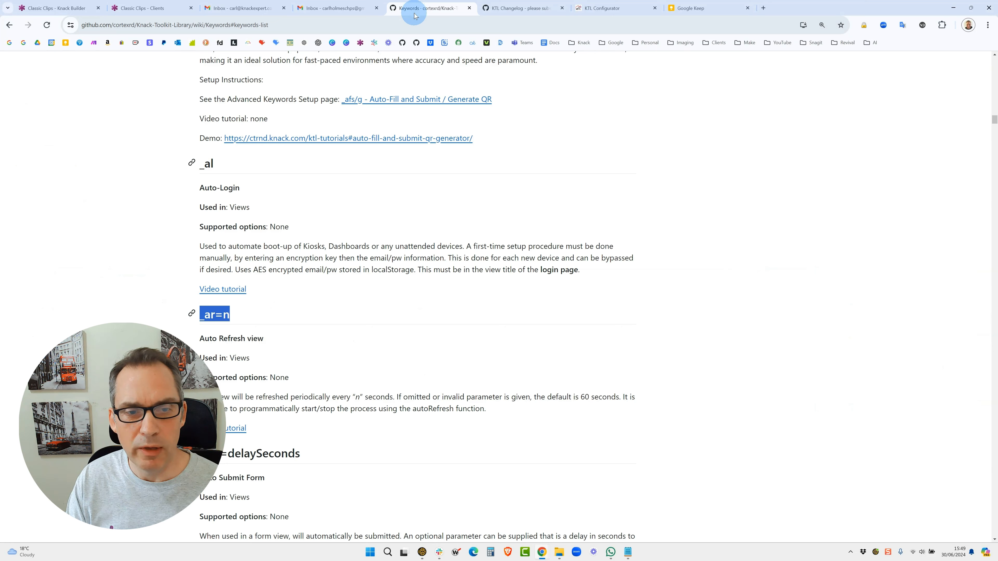
Glance at the KTL Changelog for 0.26.1, then return to Classic Clips showing KTL v0.26.2.
{"action": "left_click", "coordinate": [518, 8]}
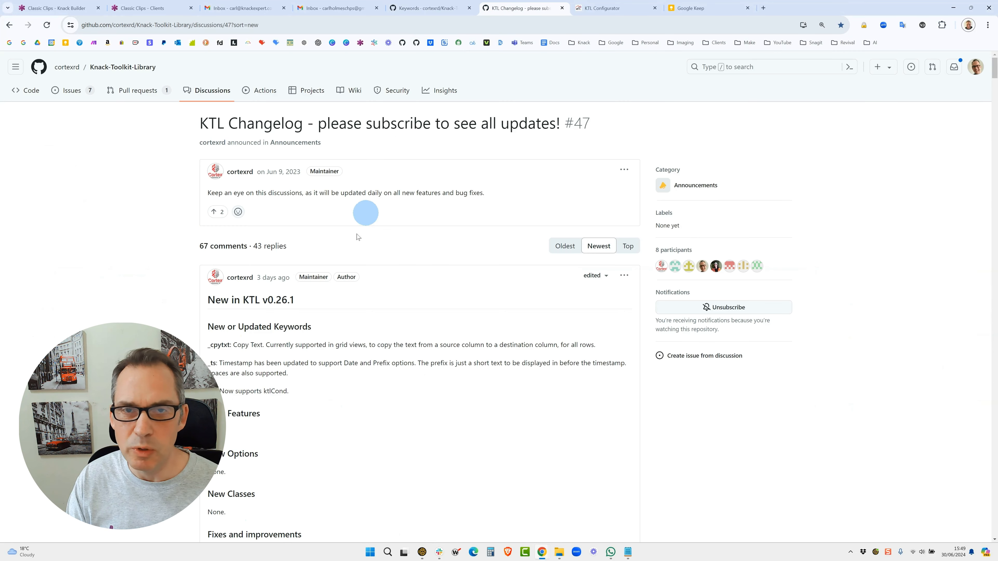
{"action": "mouse_move", "coordinate": [295, 304]}
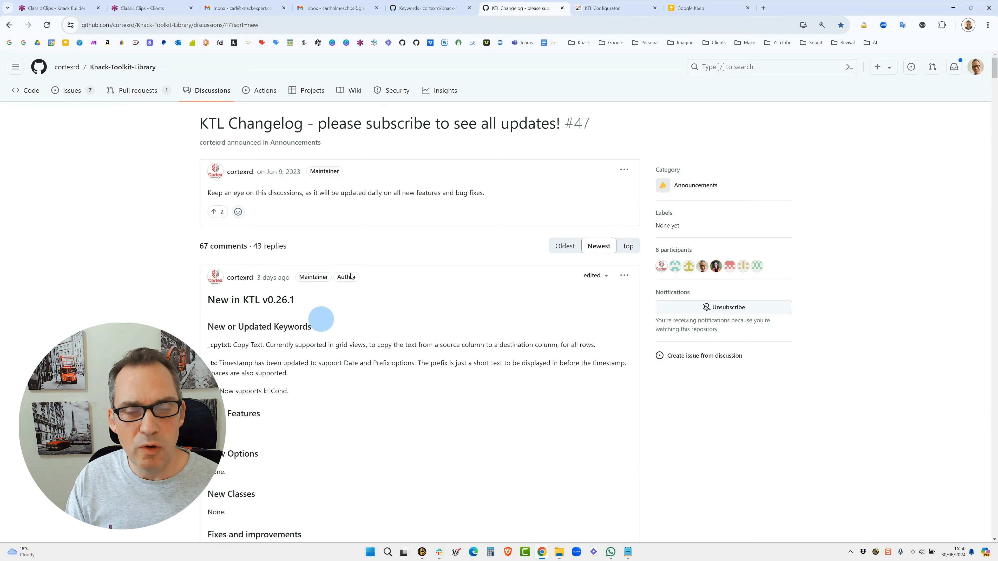
{"action": "left_click", "coordinate": [151, 8]}
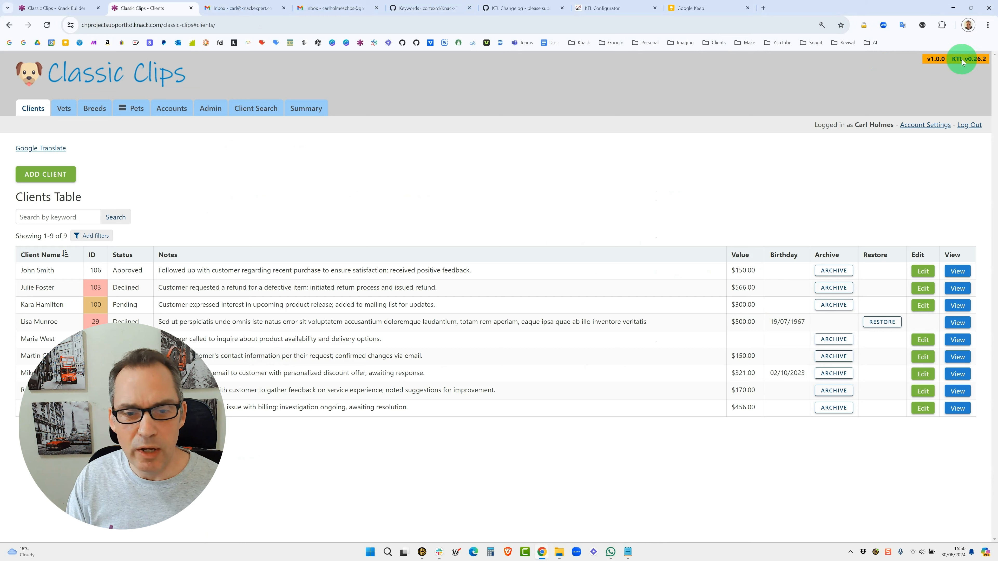
Bring up the KTL Developer Tools popup listing KTL Code 0.26.2 via the version badge.
{"action": "left_click", "coordinate": [961, 59]}
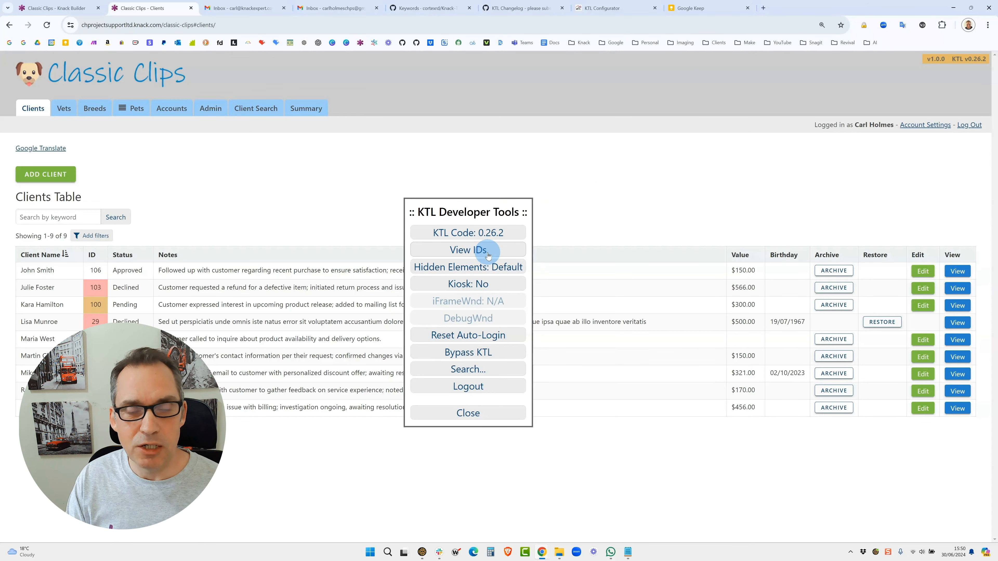
{"action": "mouse_move", "coordinate": [594, 159]}
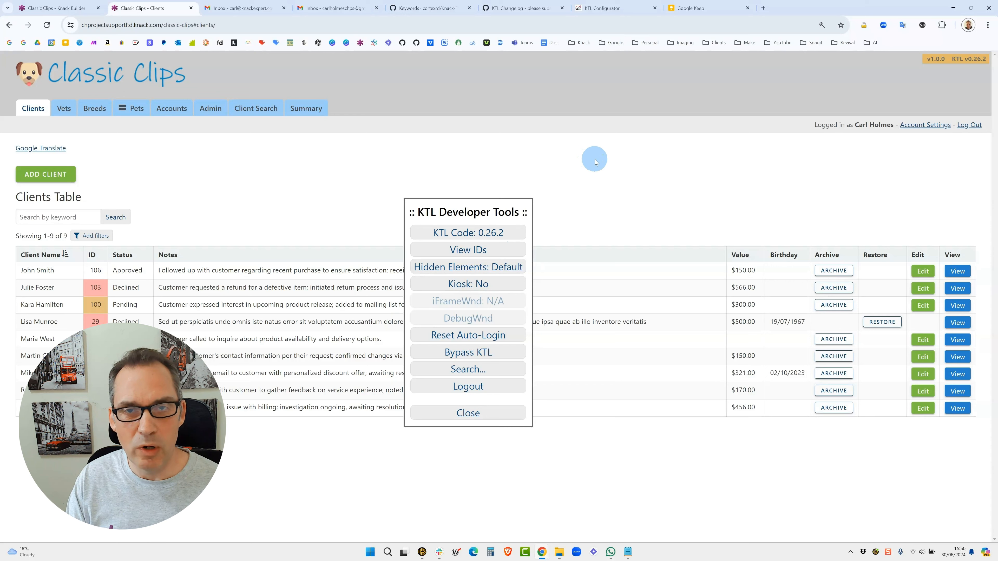